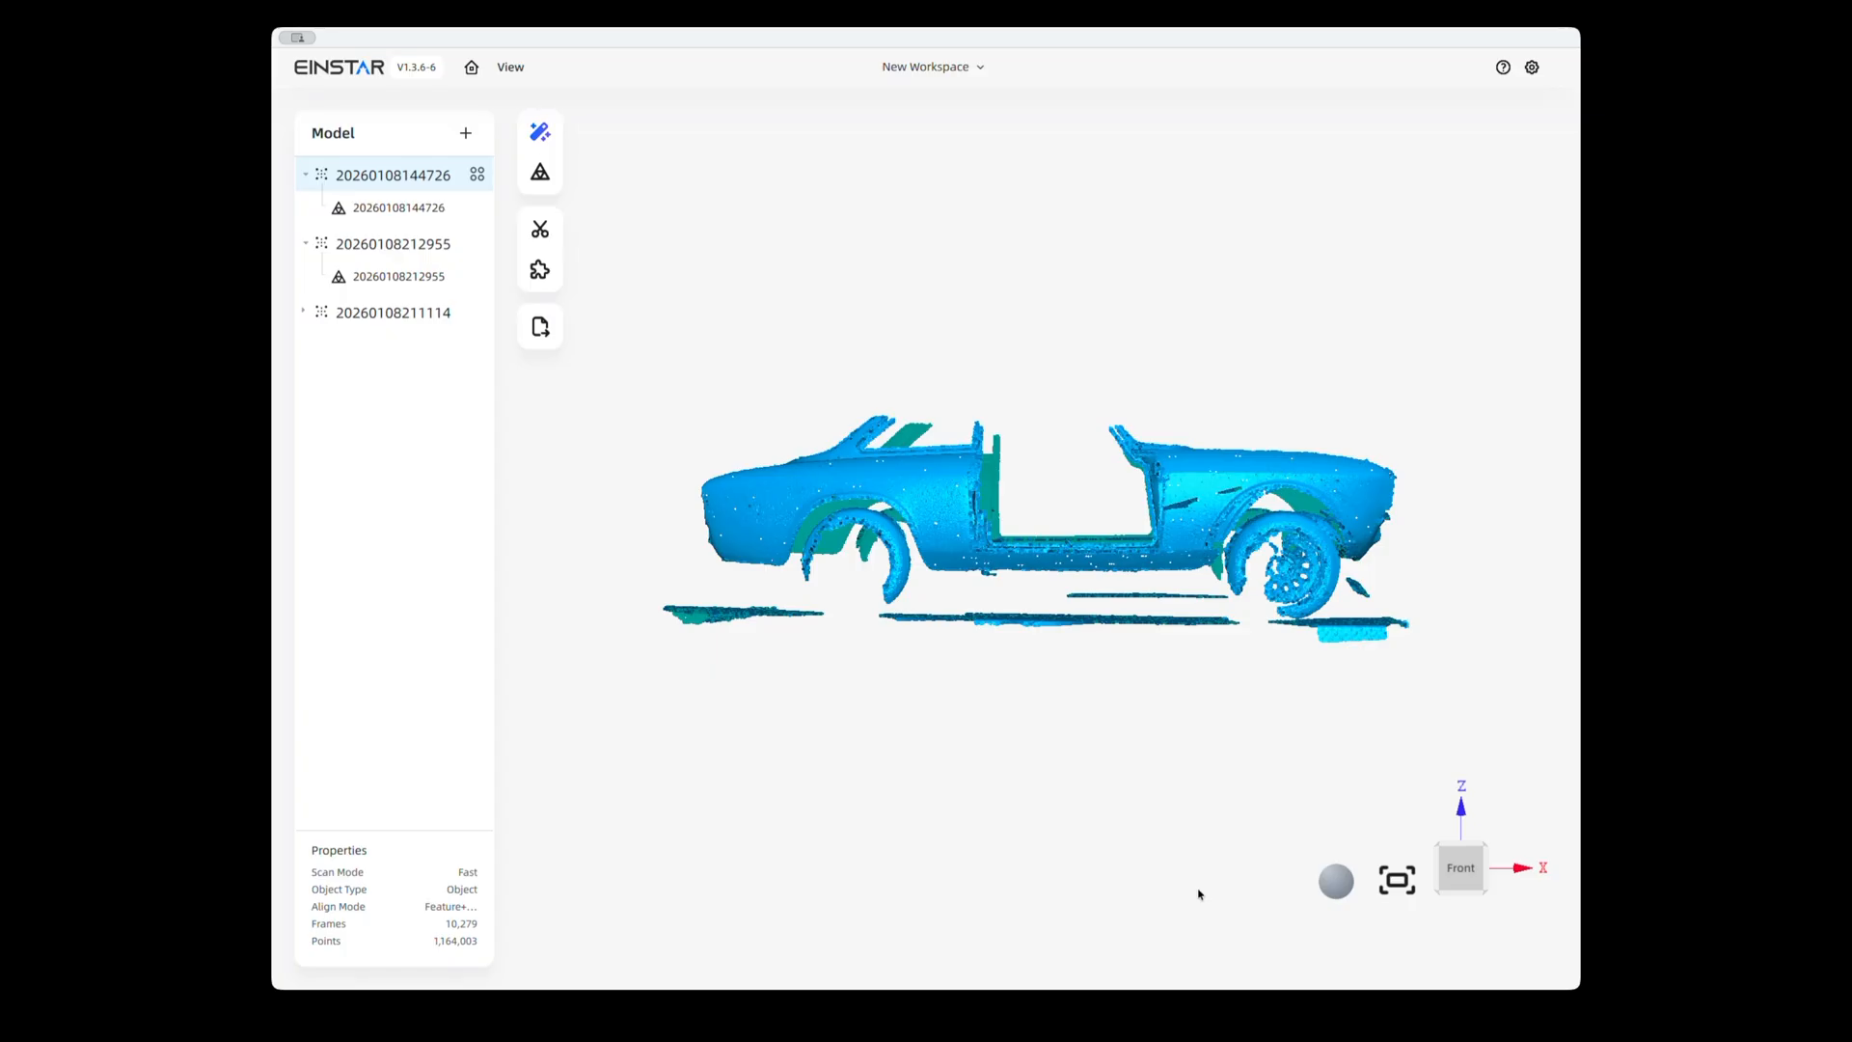
mouse_move(1198, 893)
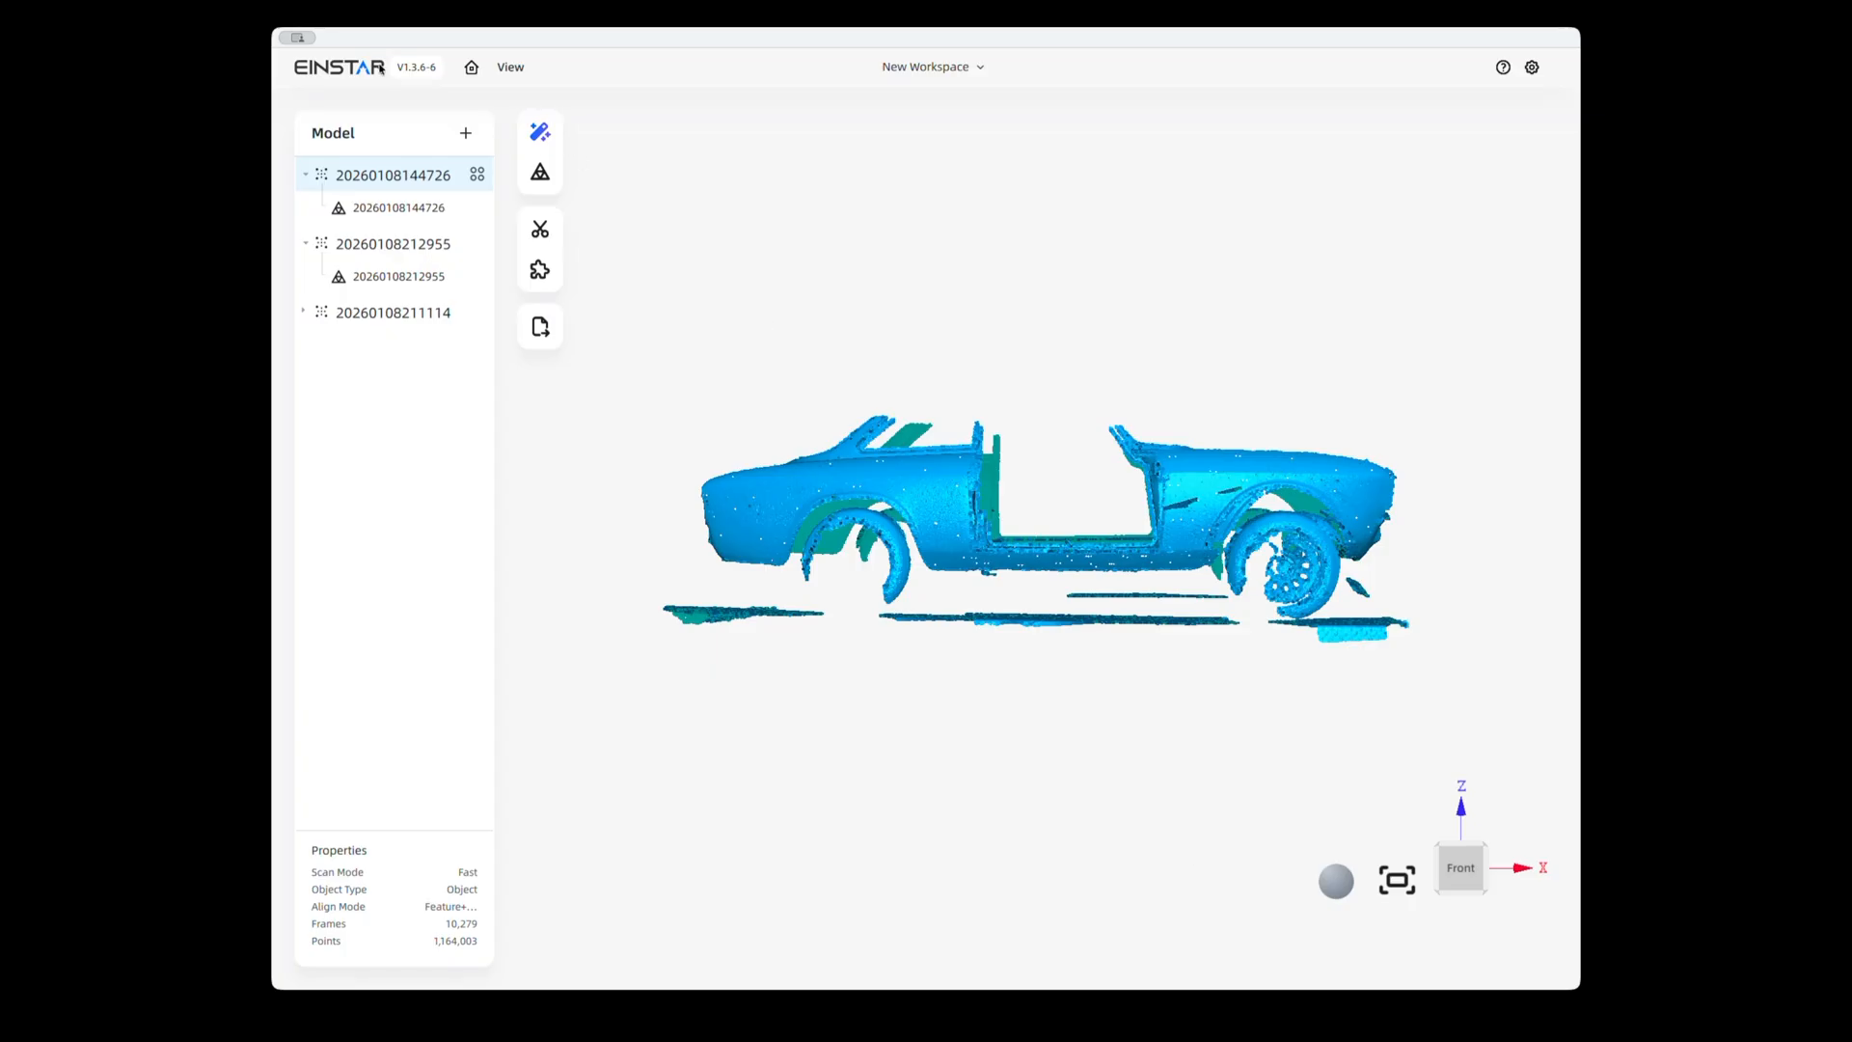
mouse_move(986, 261)
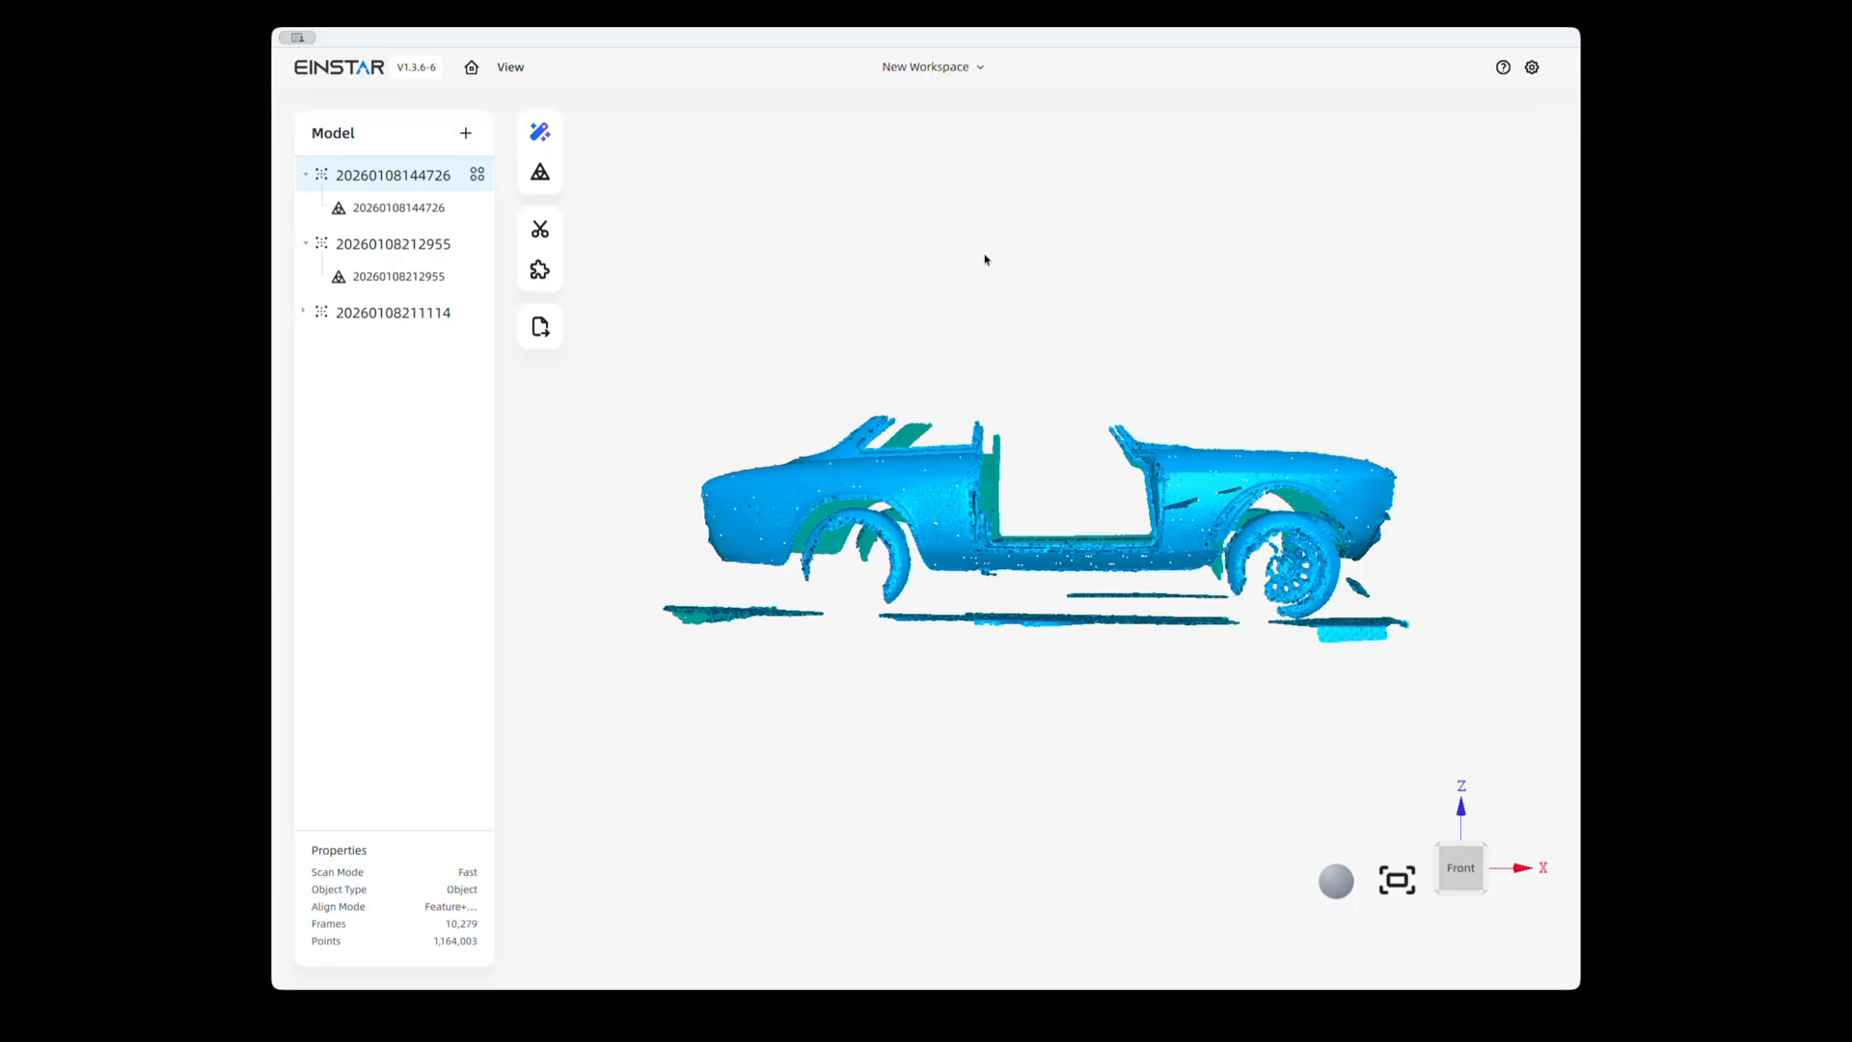
mouse_move(453, 282)
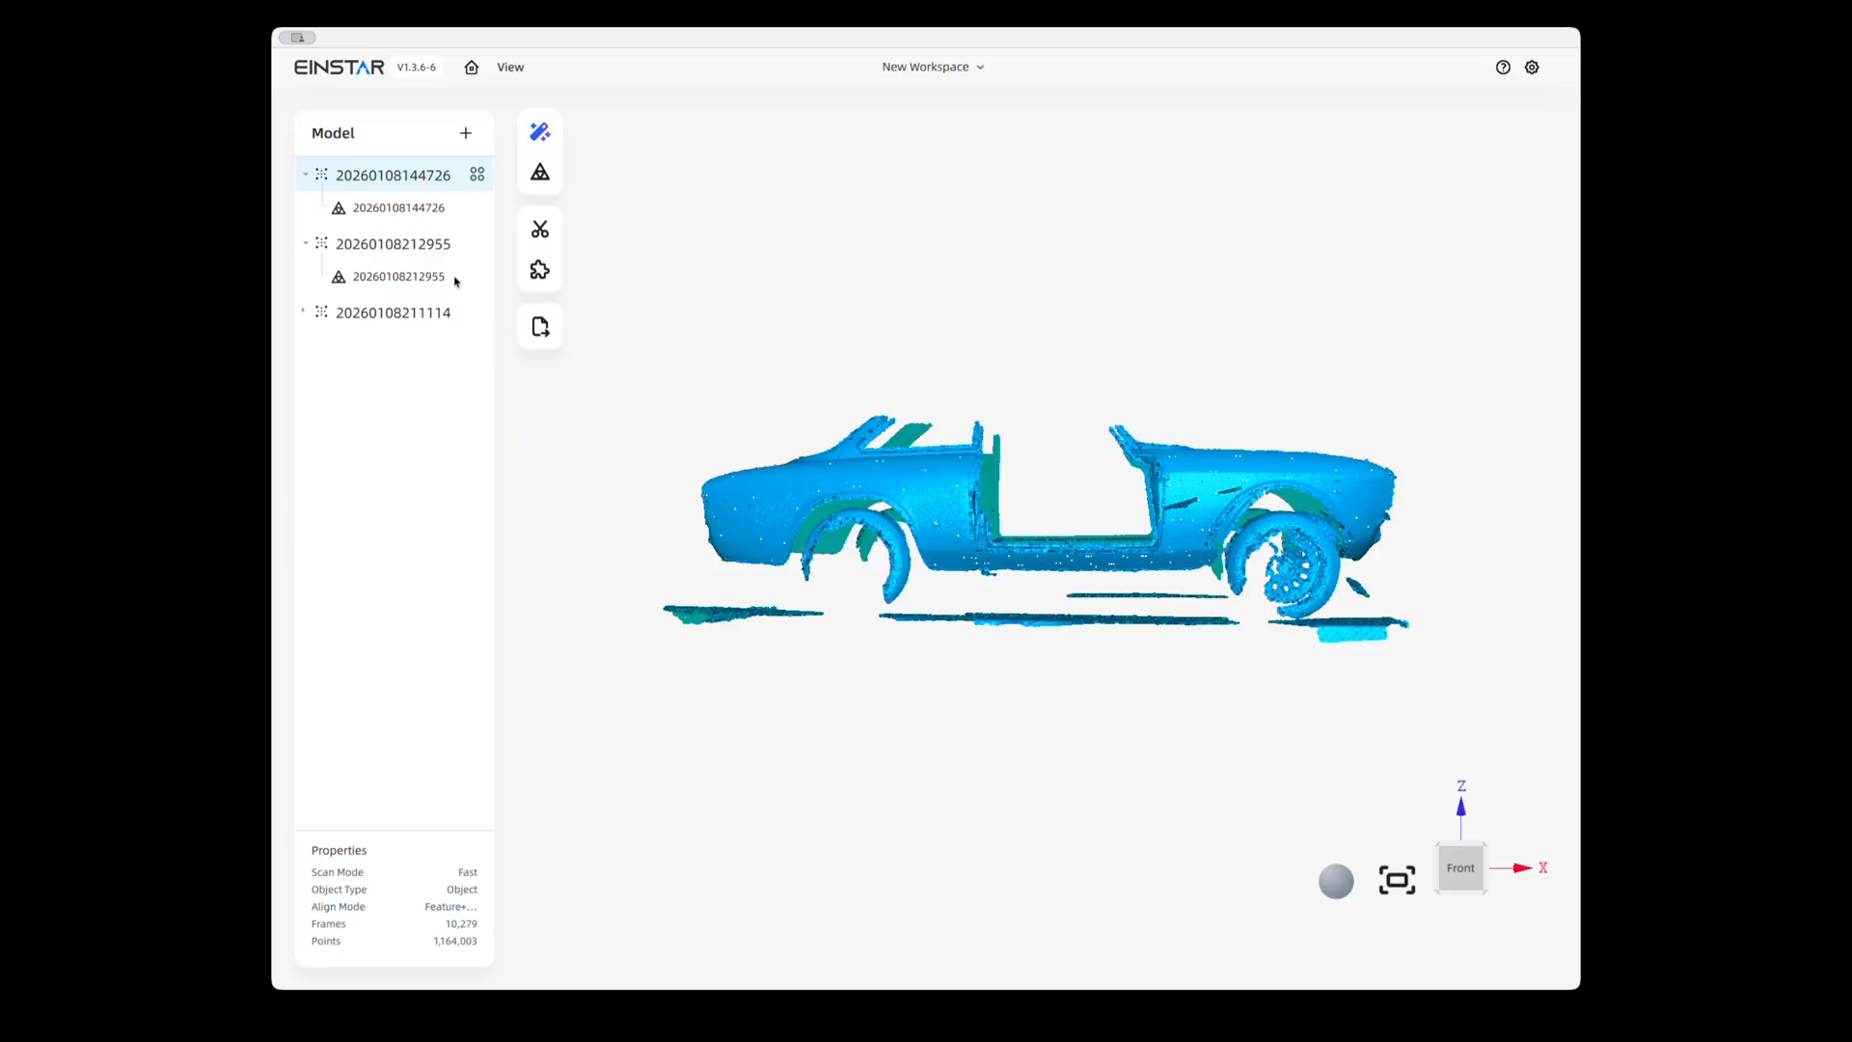
mouse_move(1336, 496)
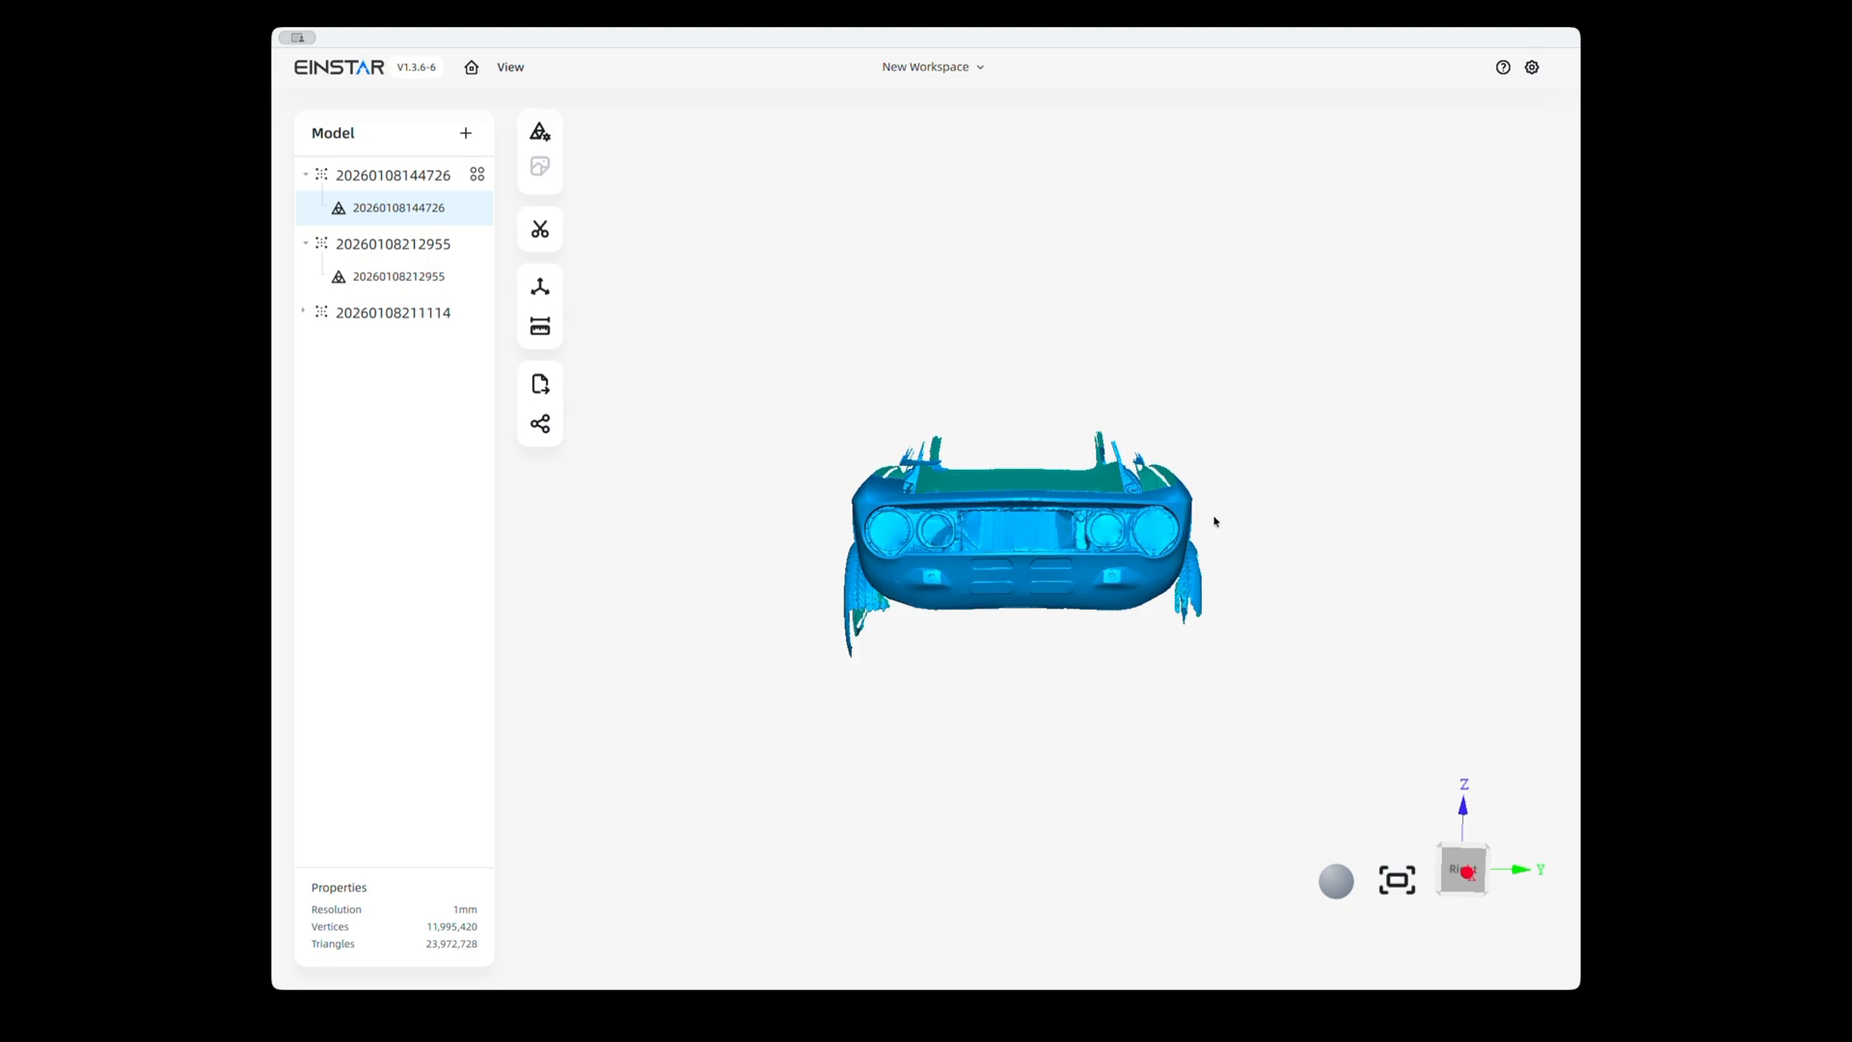
mouse_move(1005, 546)
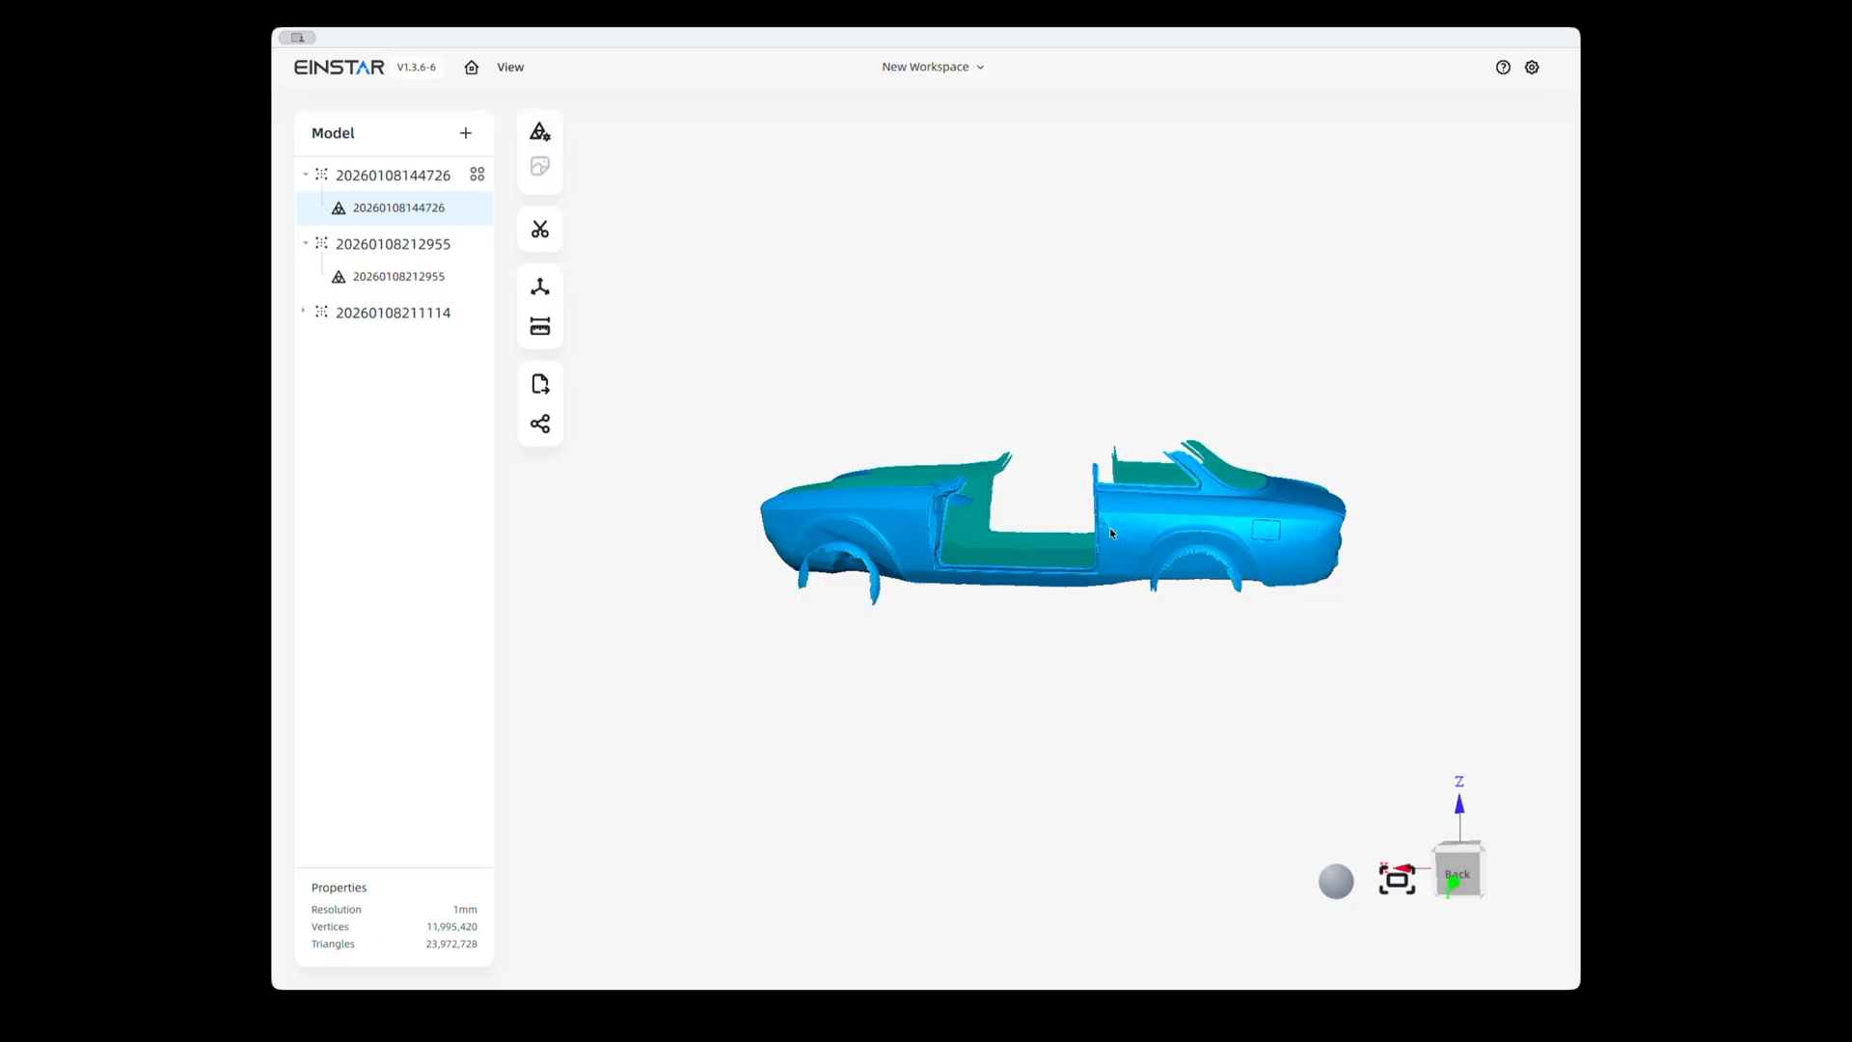
- Zoom in and orbit the car body mesh to look into the cabin and across the front end
scroll(up, 3)
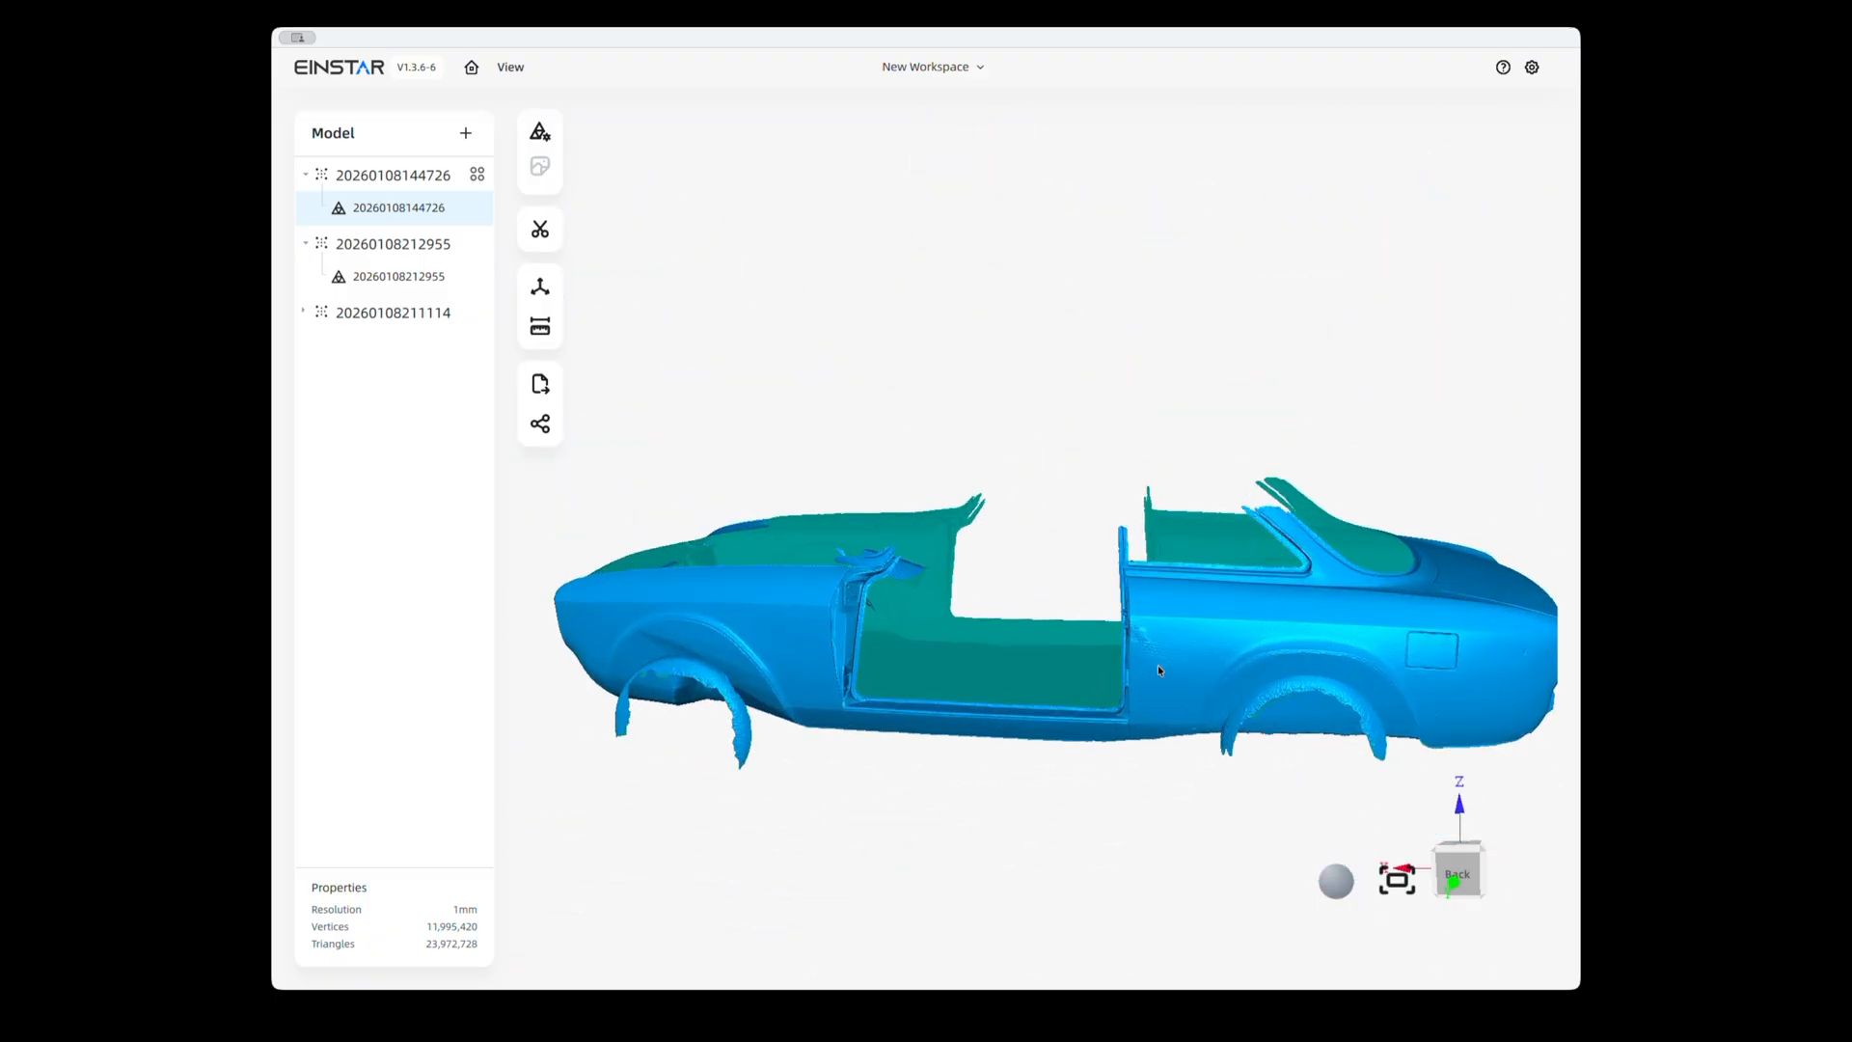
drag(1063, 639, 1123, 590)
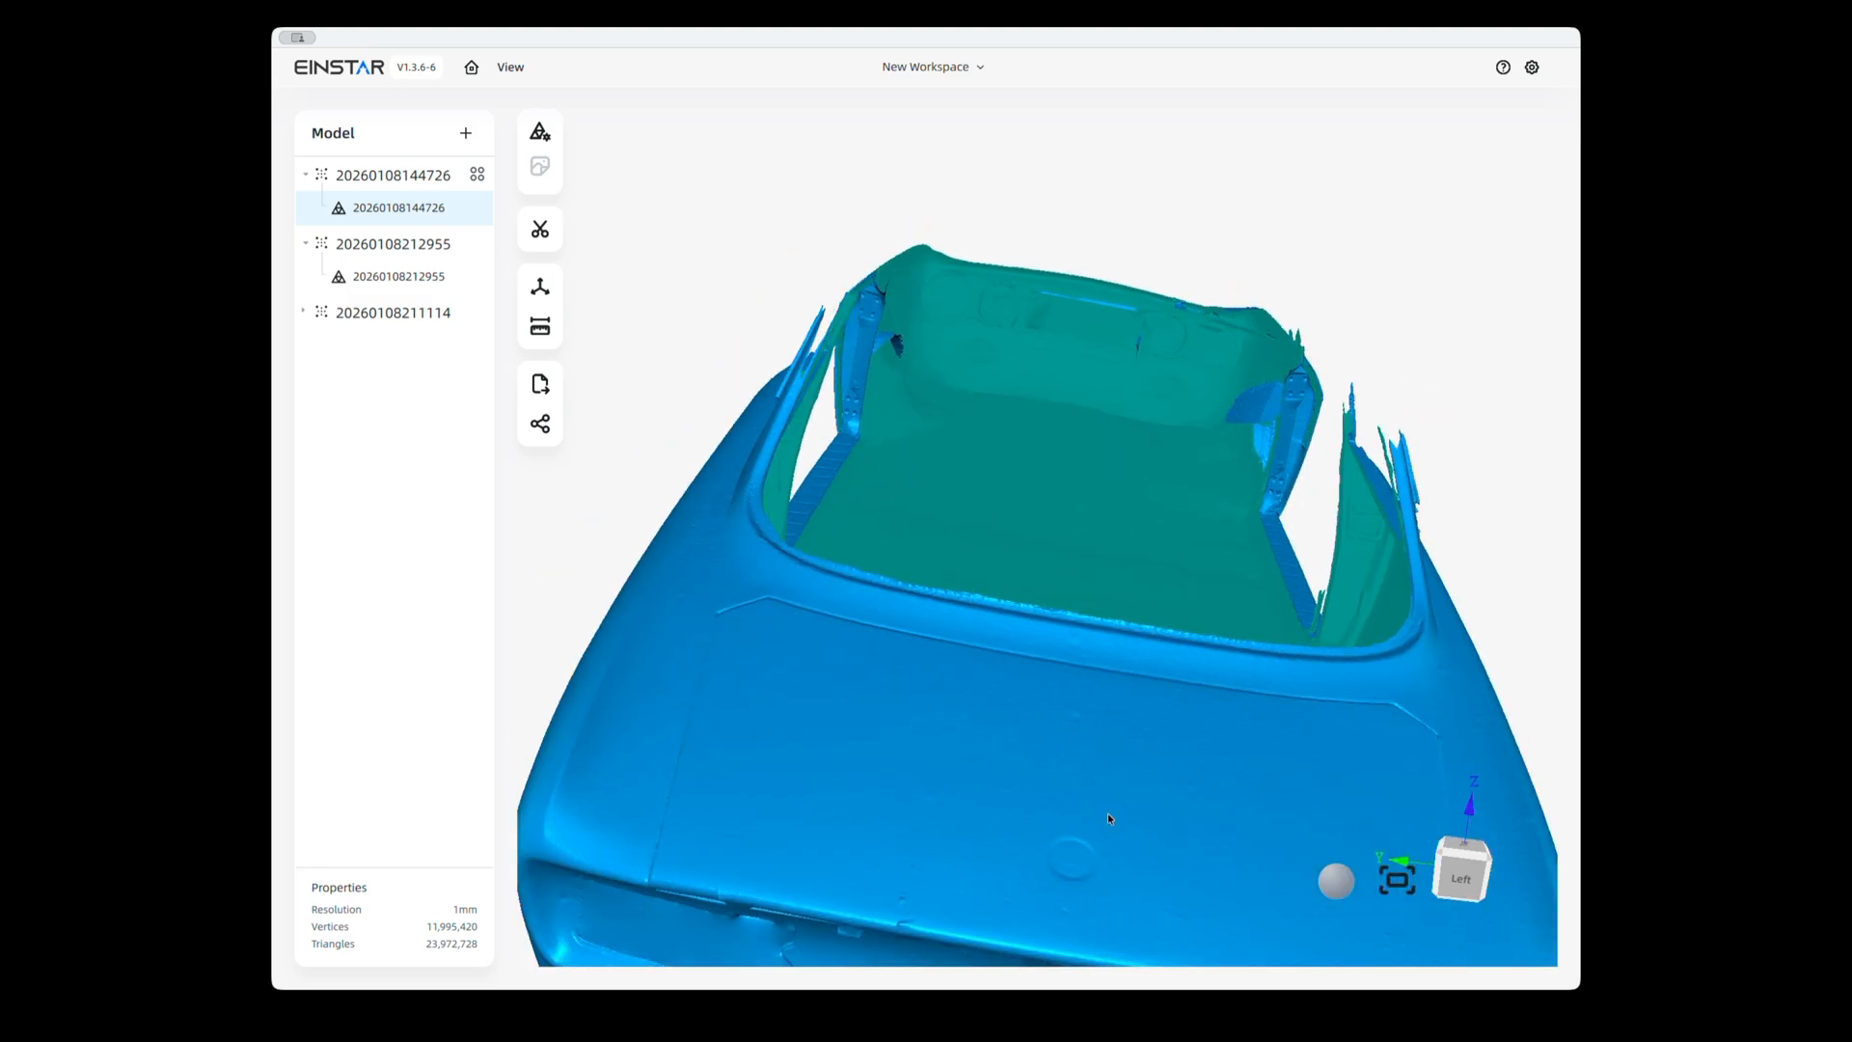
mouse_move(1085, 878)
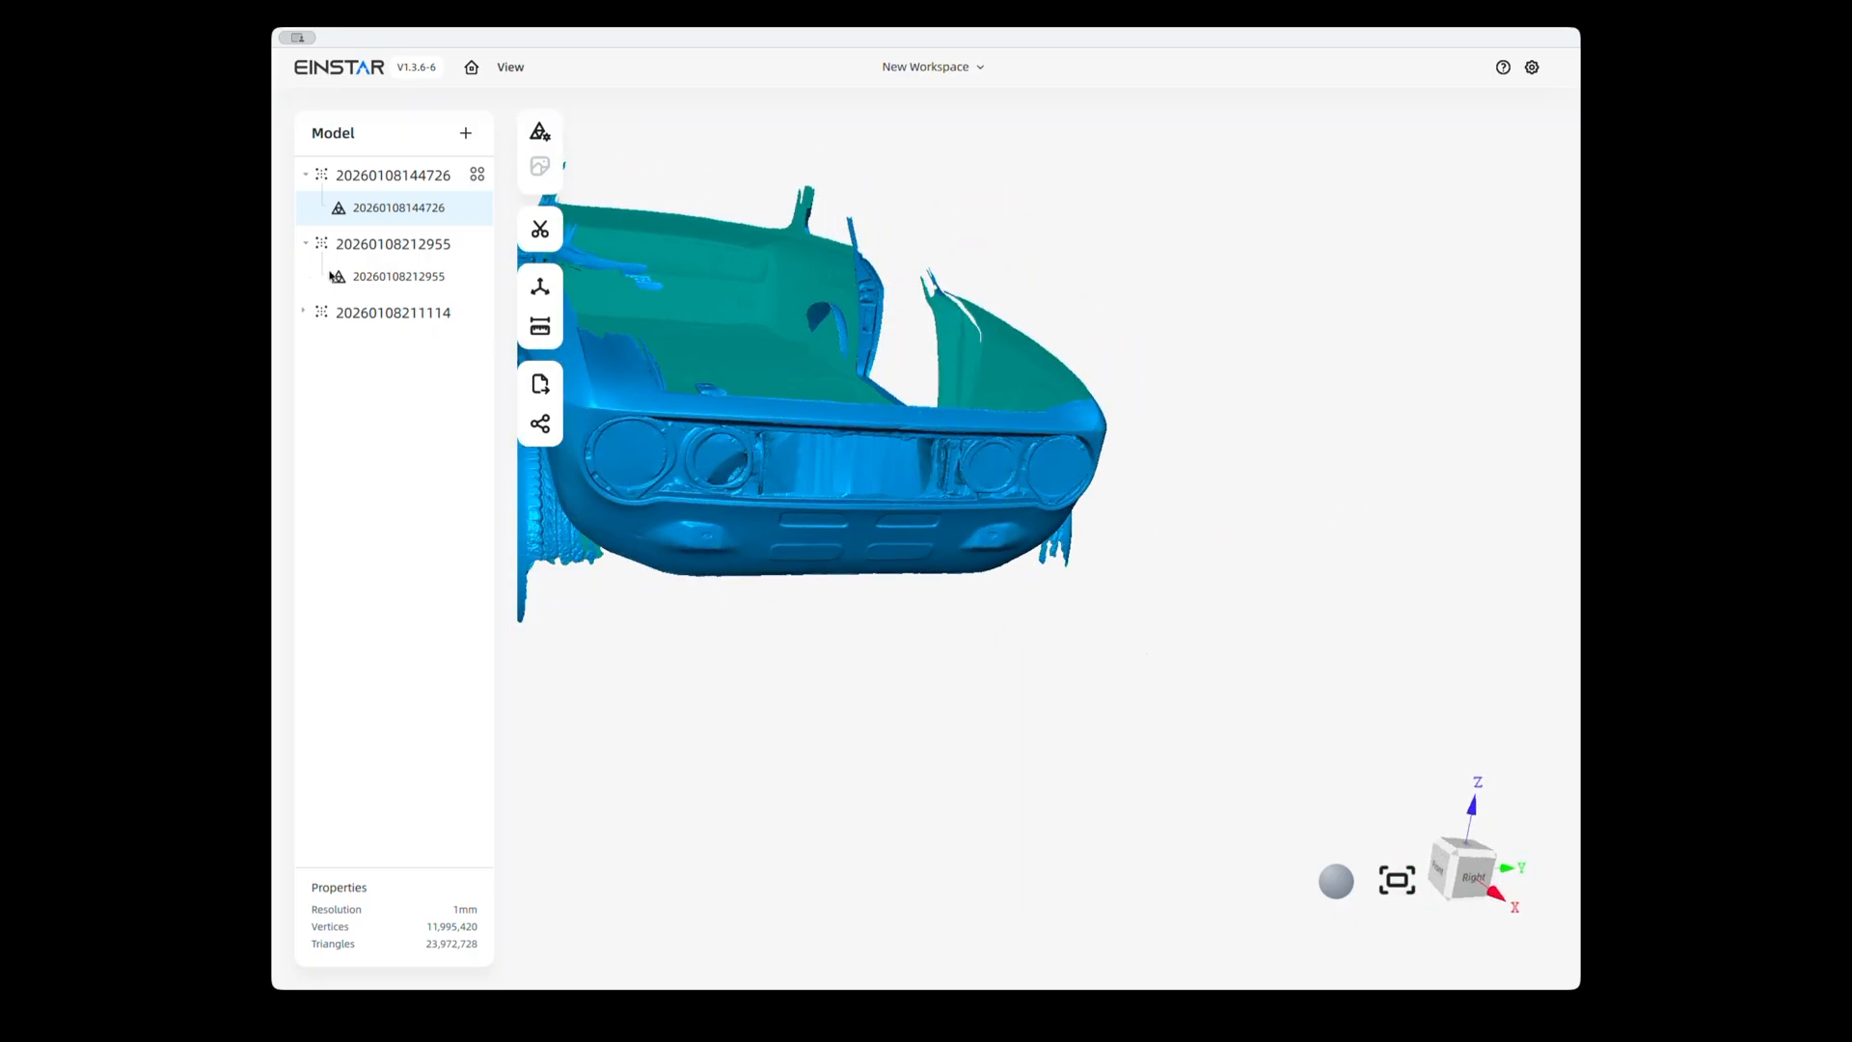
click(400, 276)
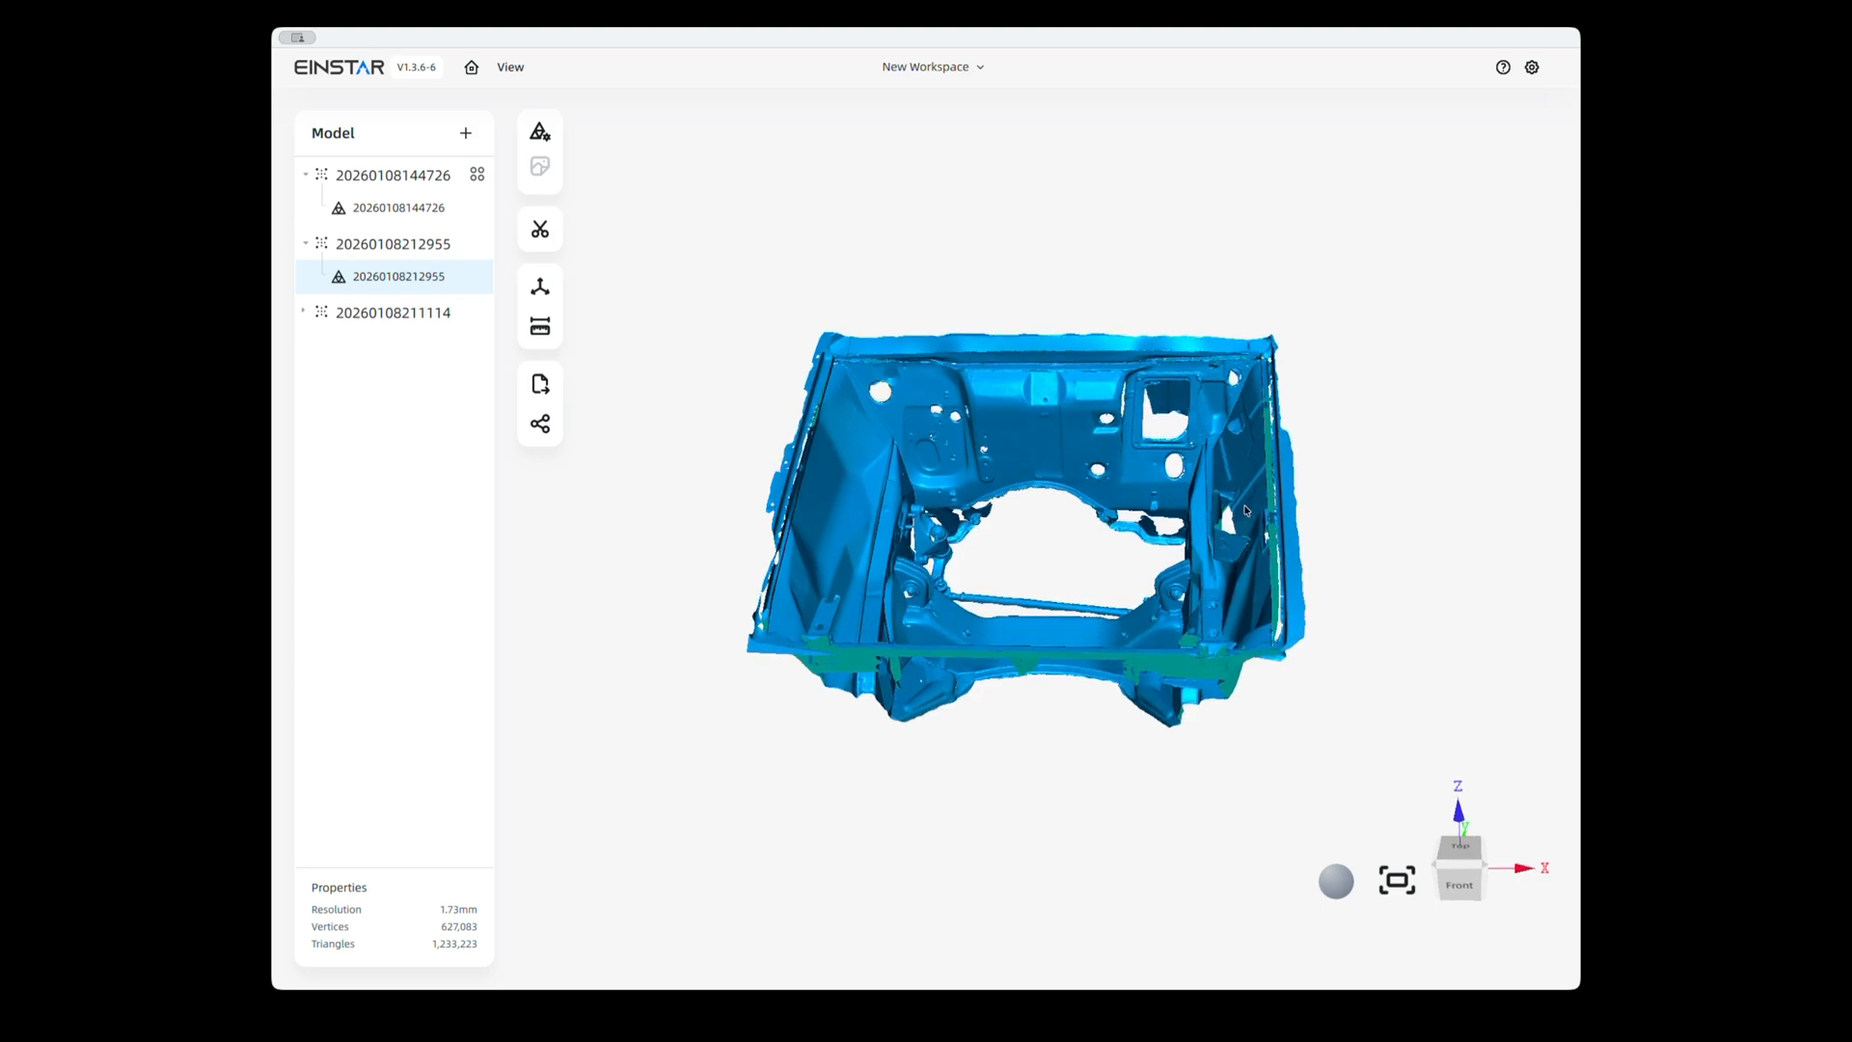
mouse_move(1089, 480)
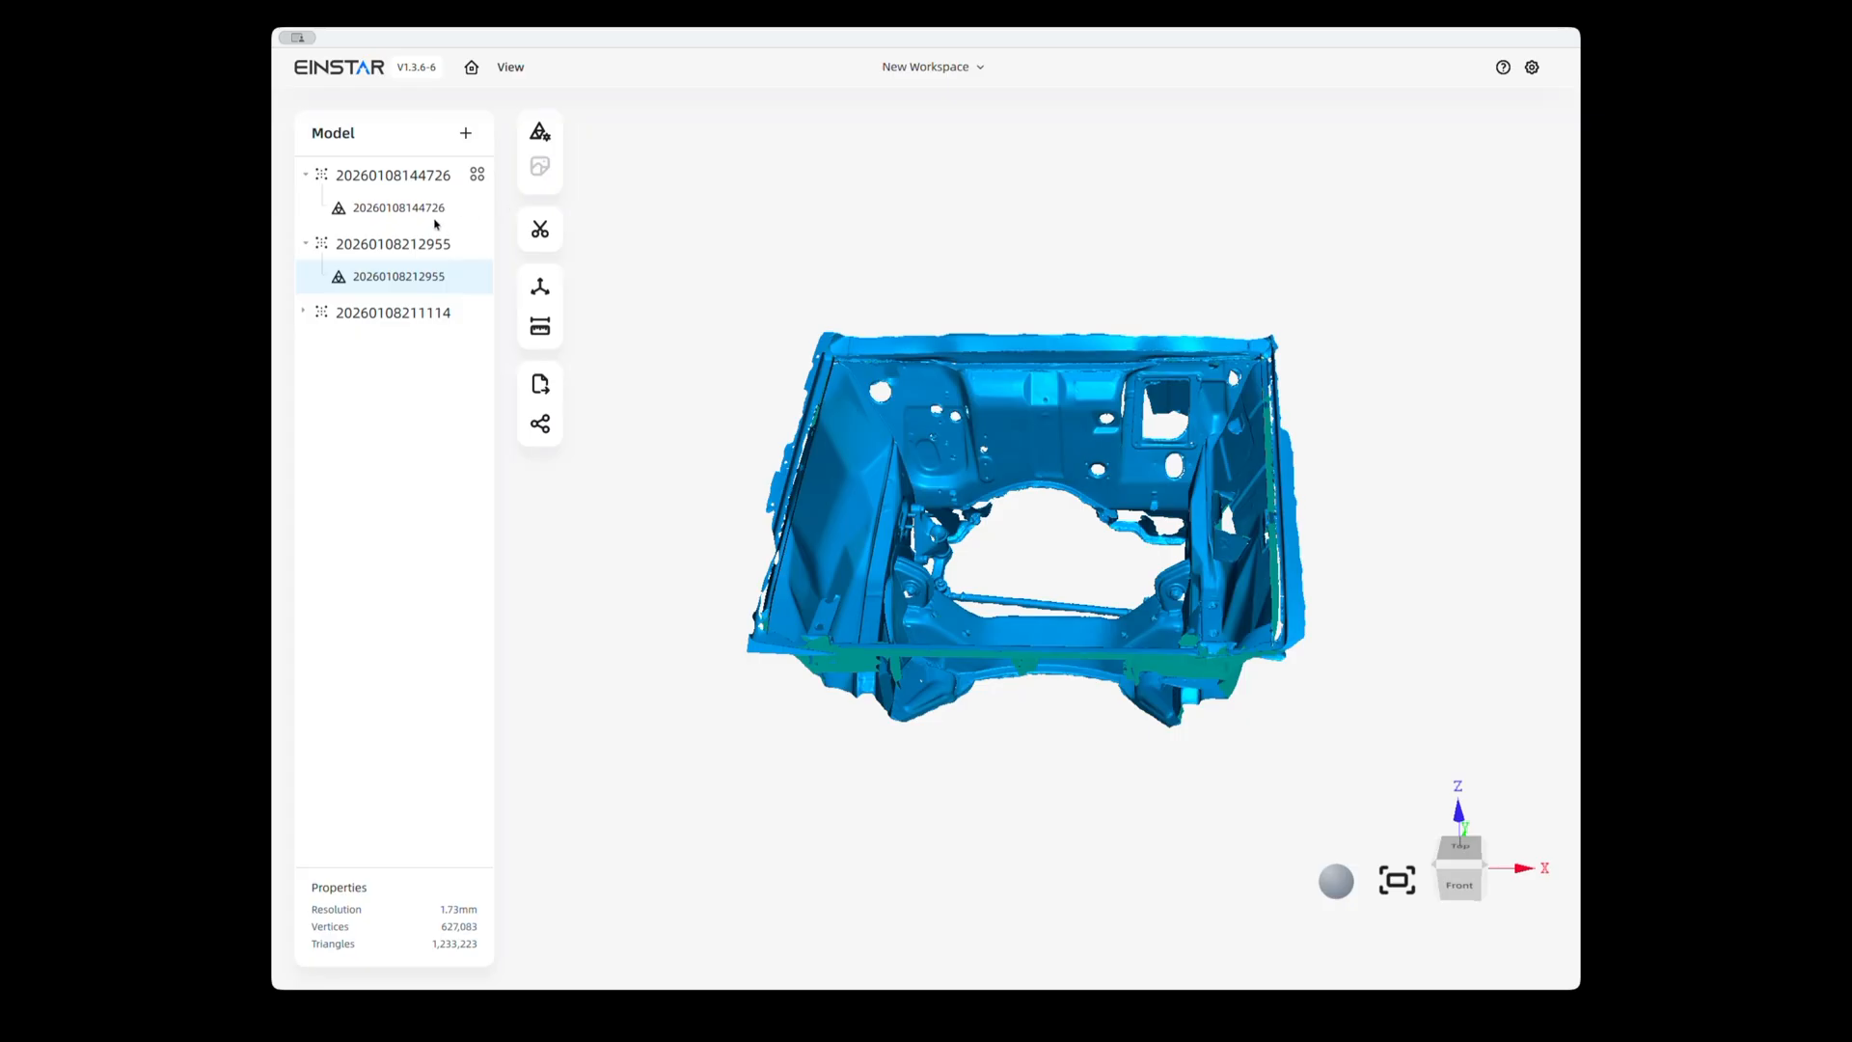
click(399, 207)
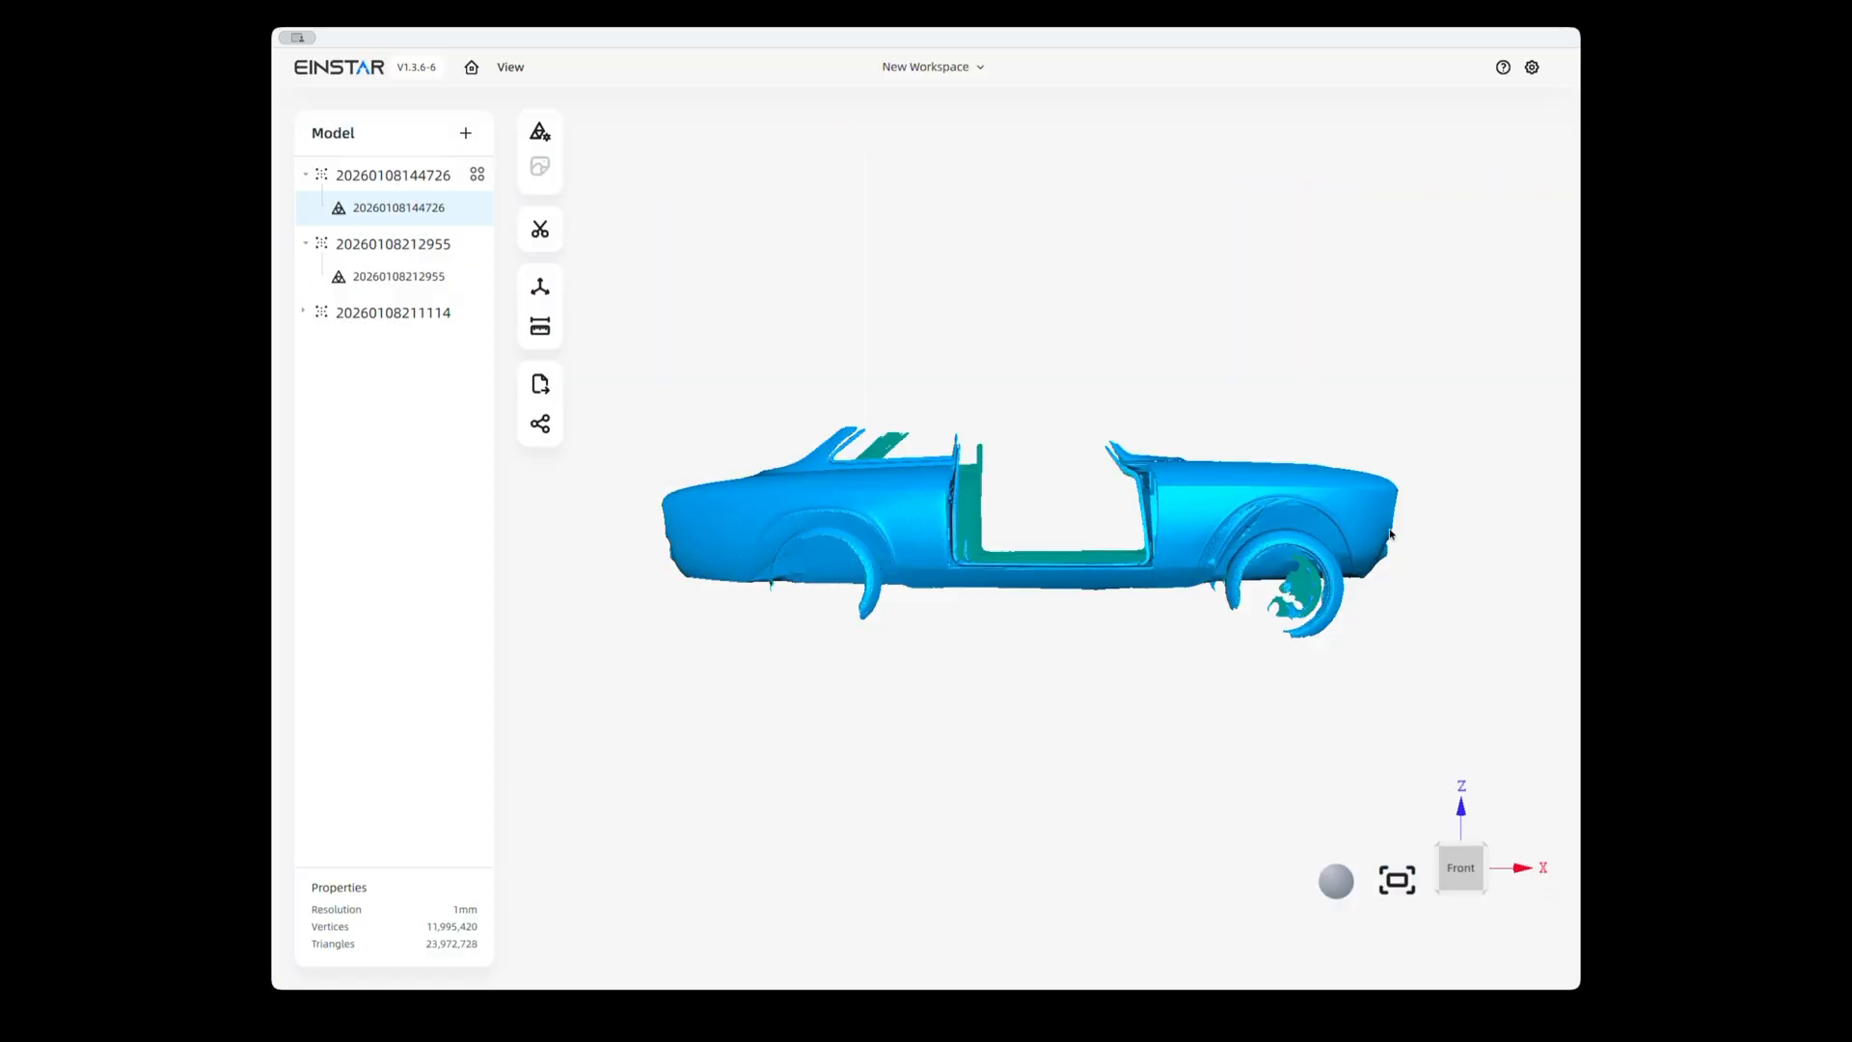
mouse_move(1071, 526)
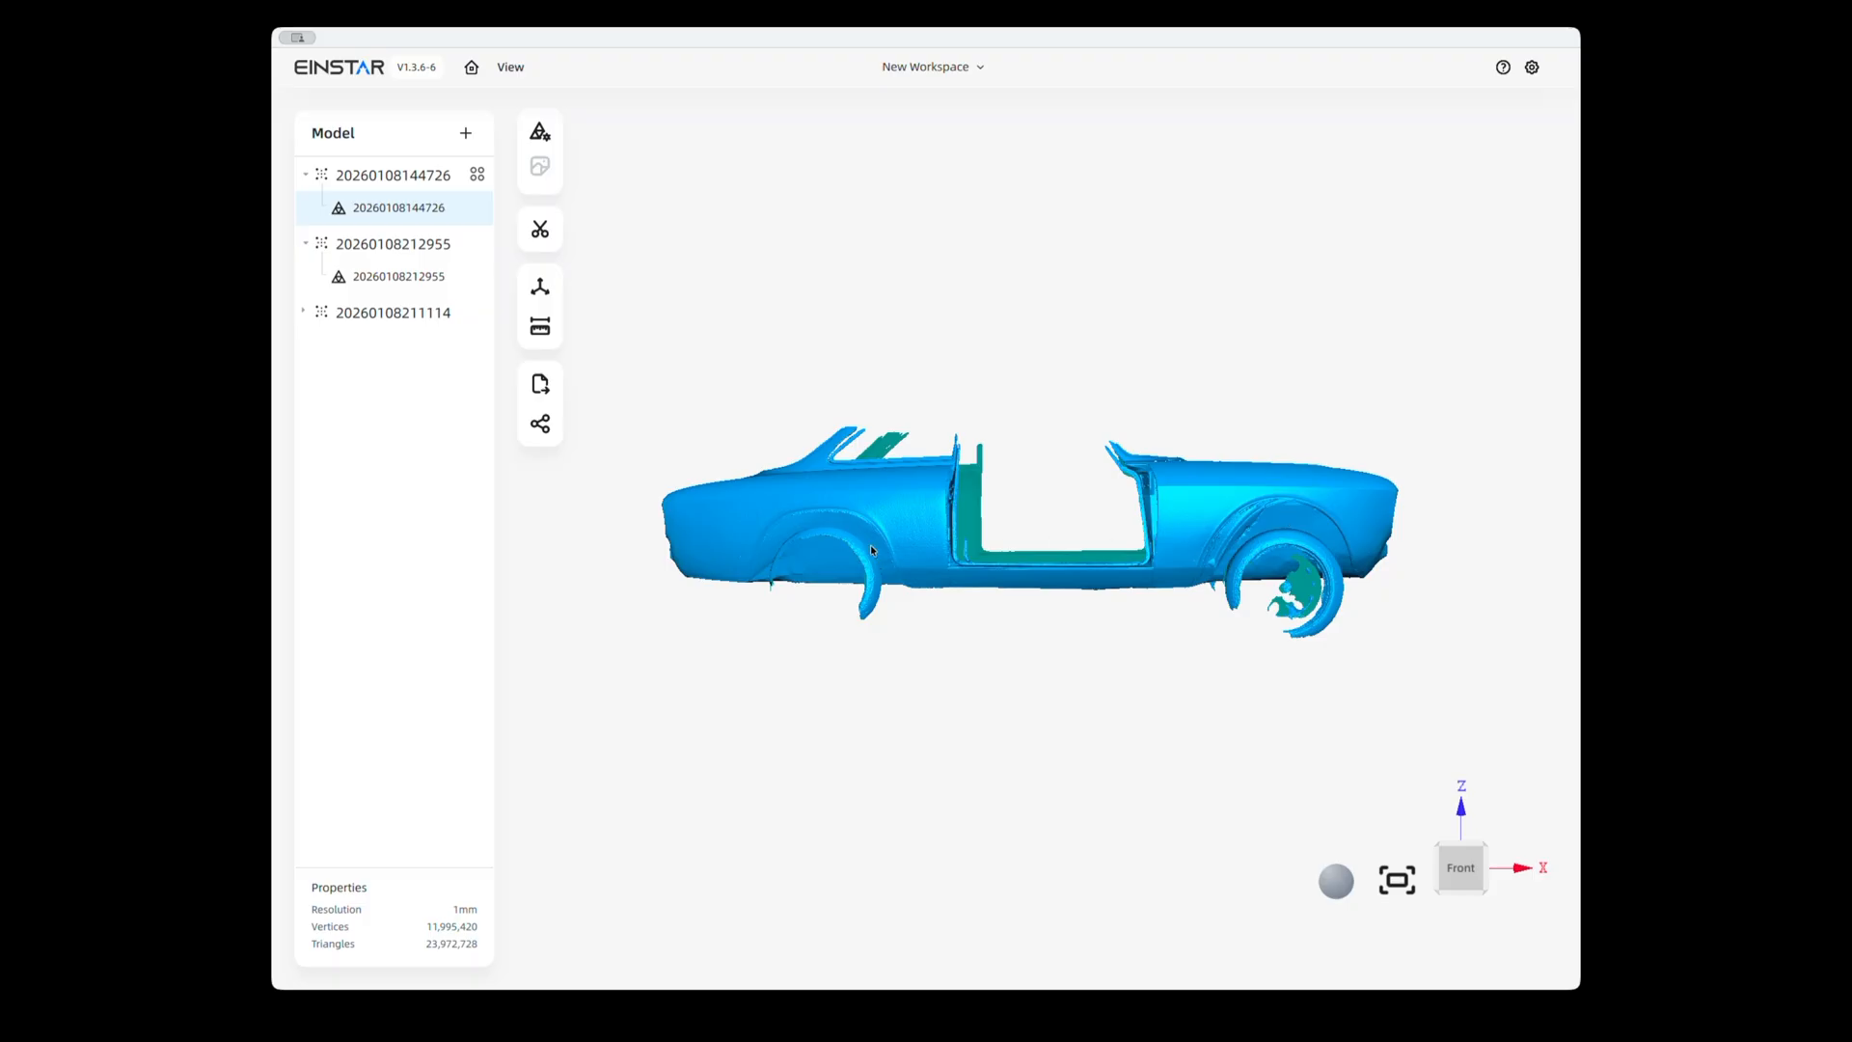
mouse_move(907, 563)
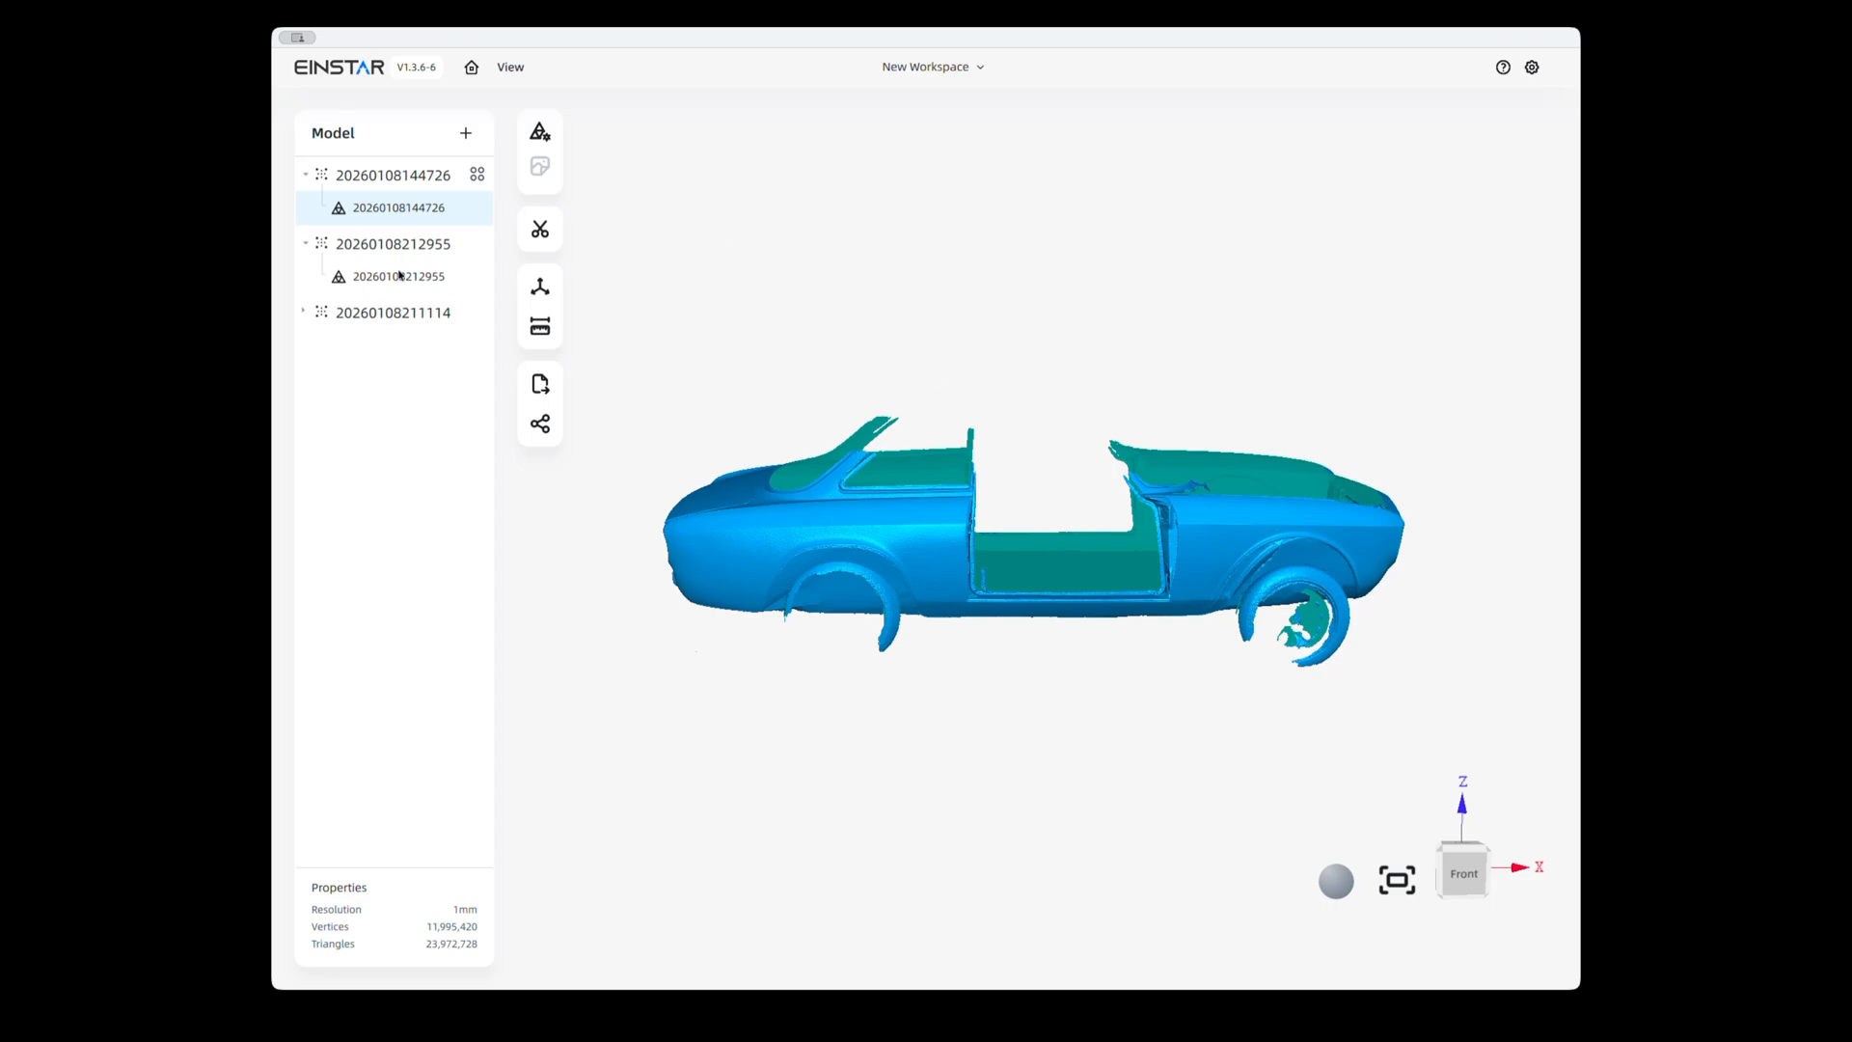
click(399, 276)
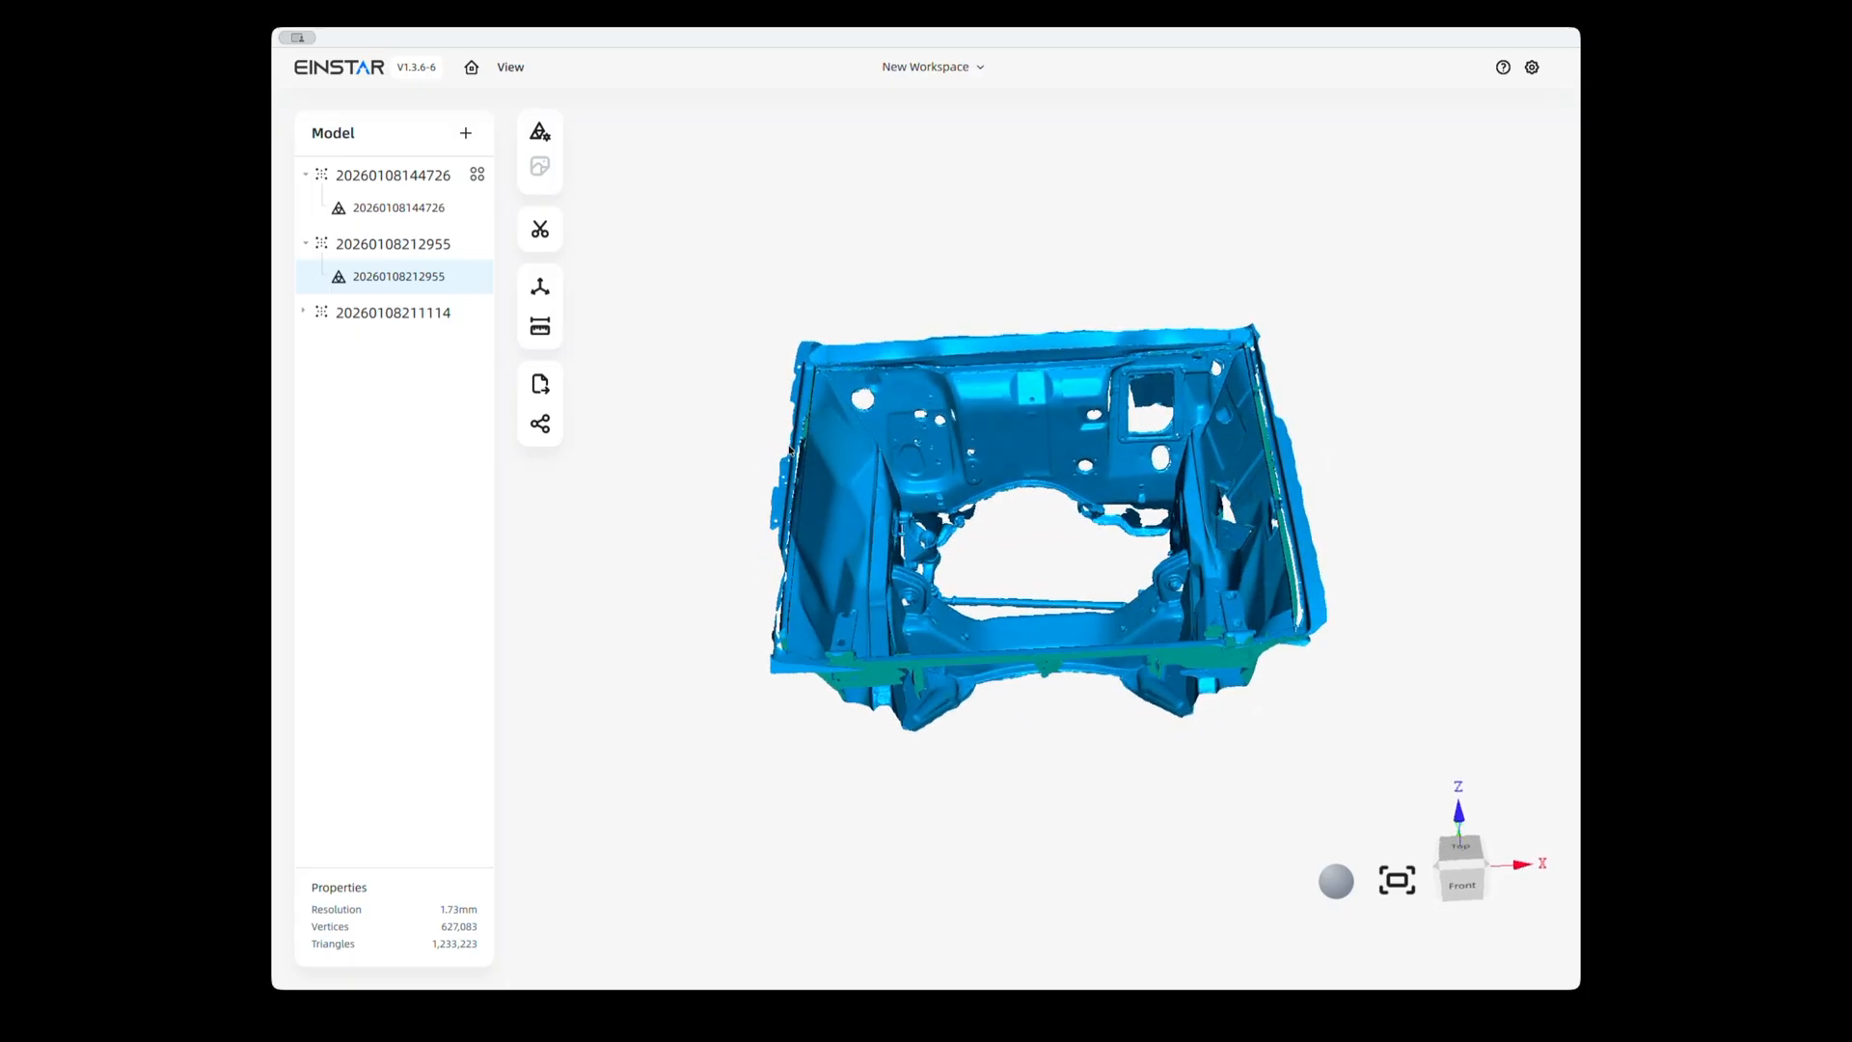
mouse_move(1077, 388)
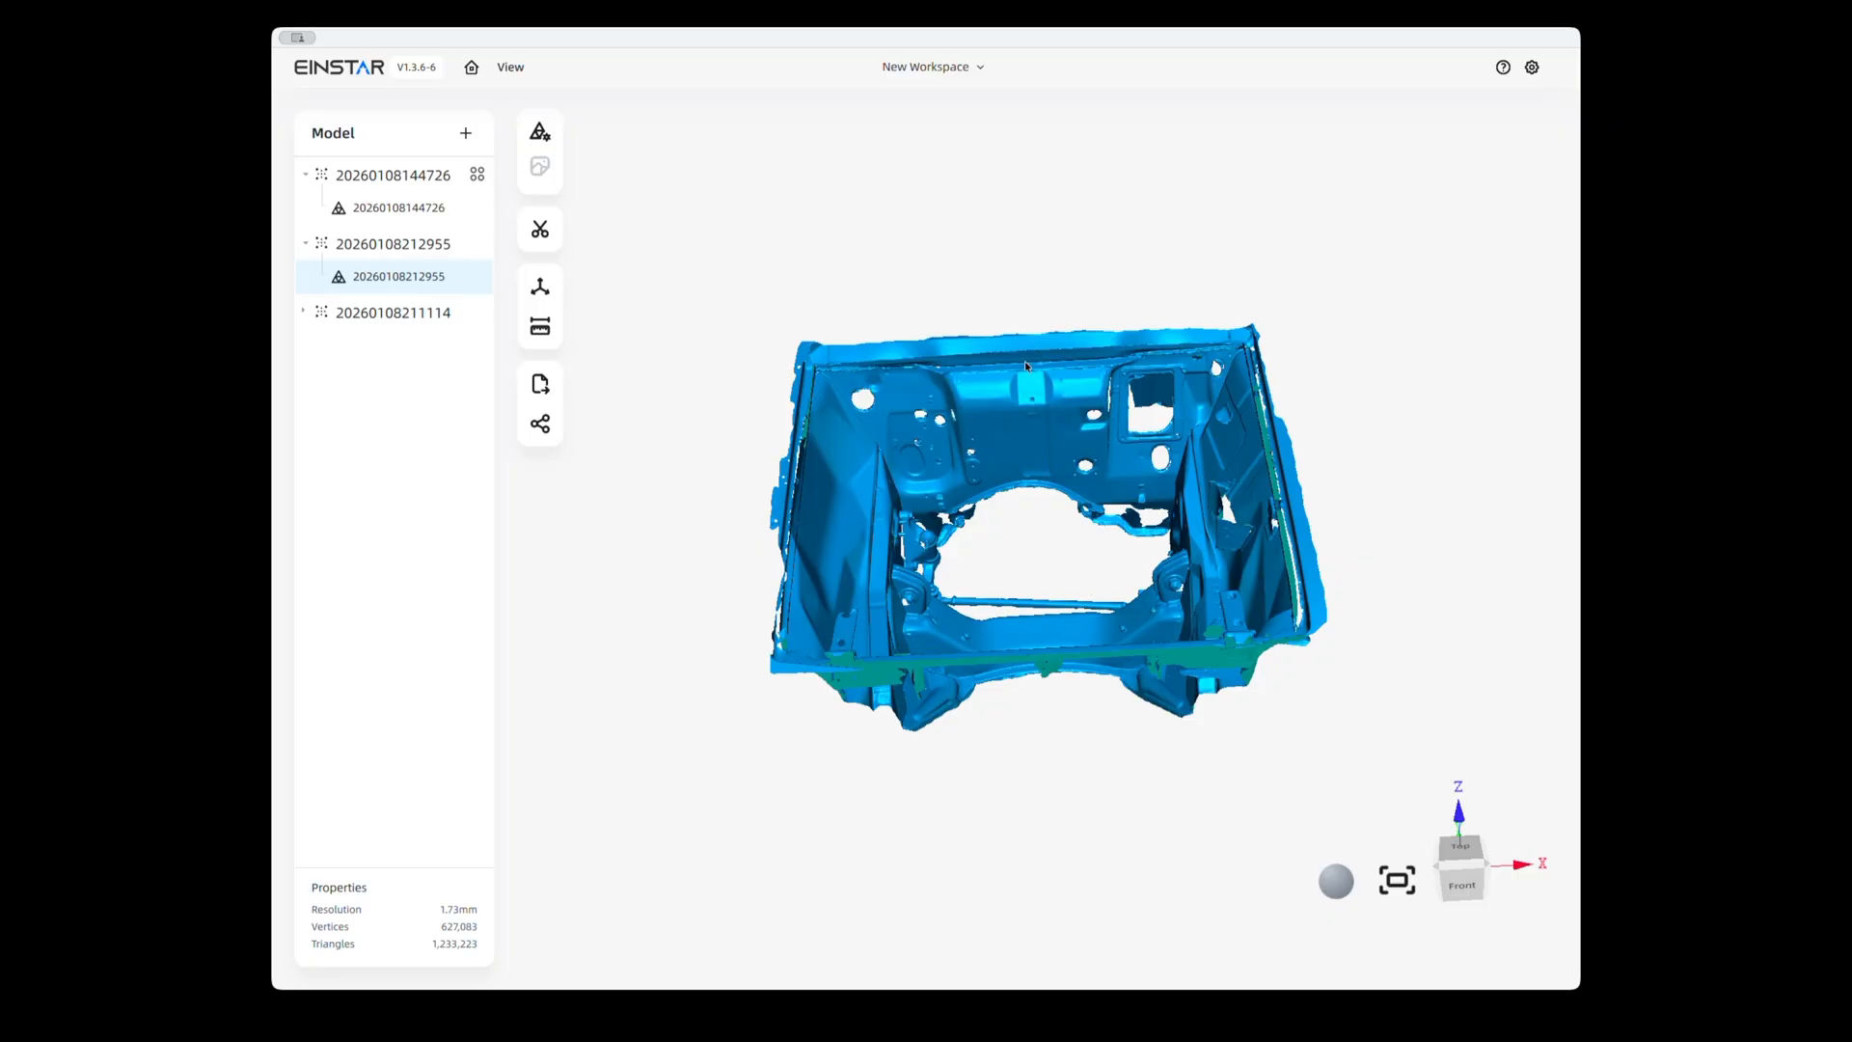
mouse_move(1031, 440)
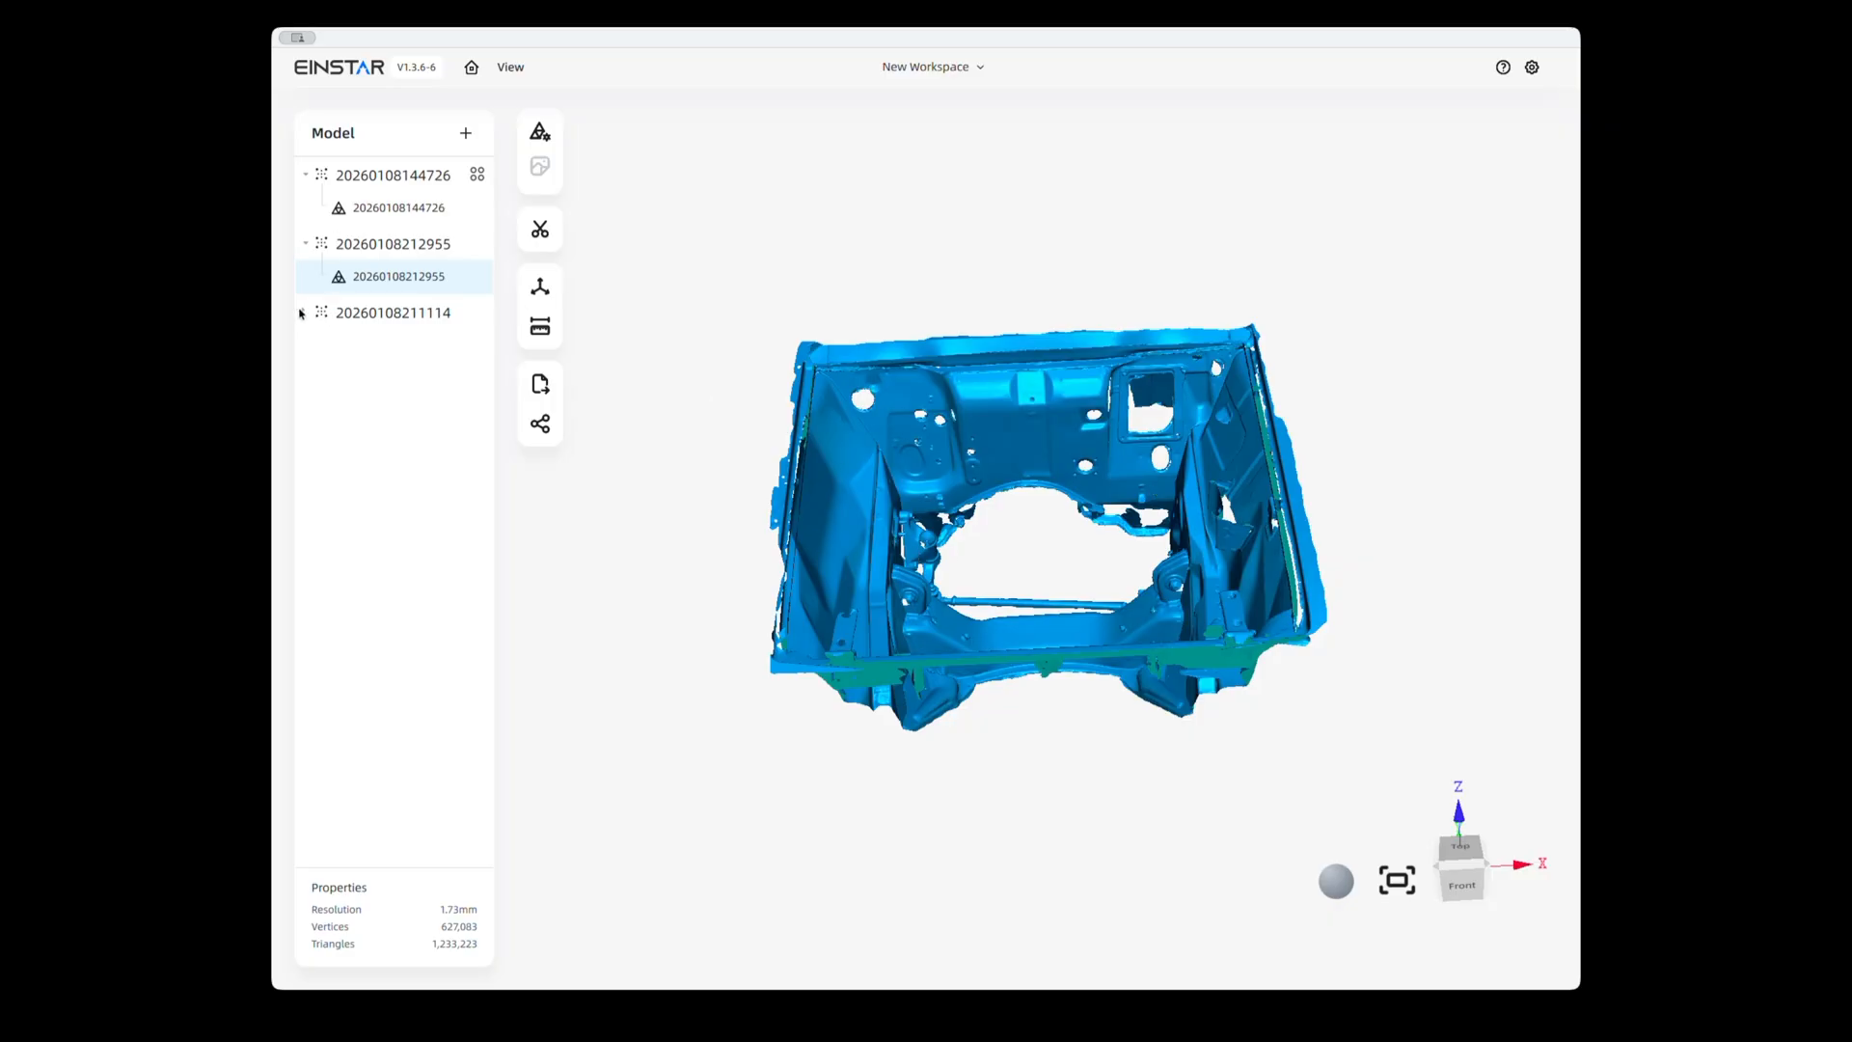
click(305, 312)
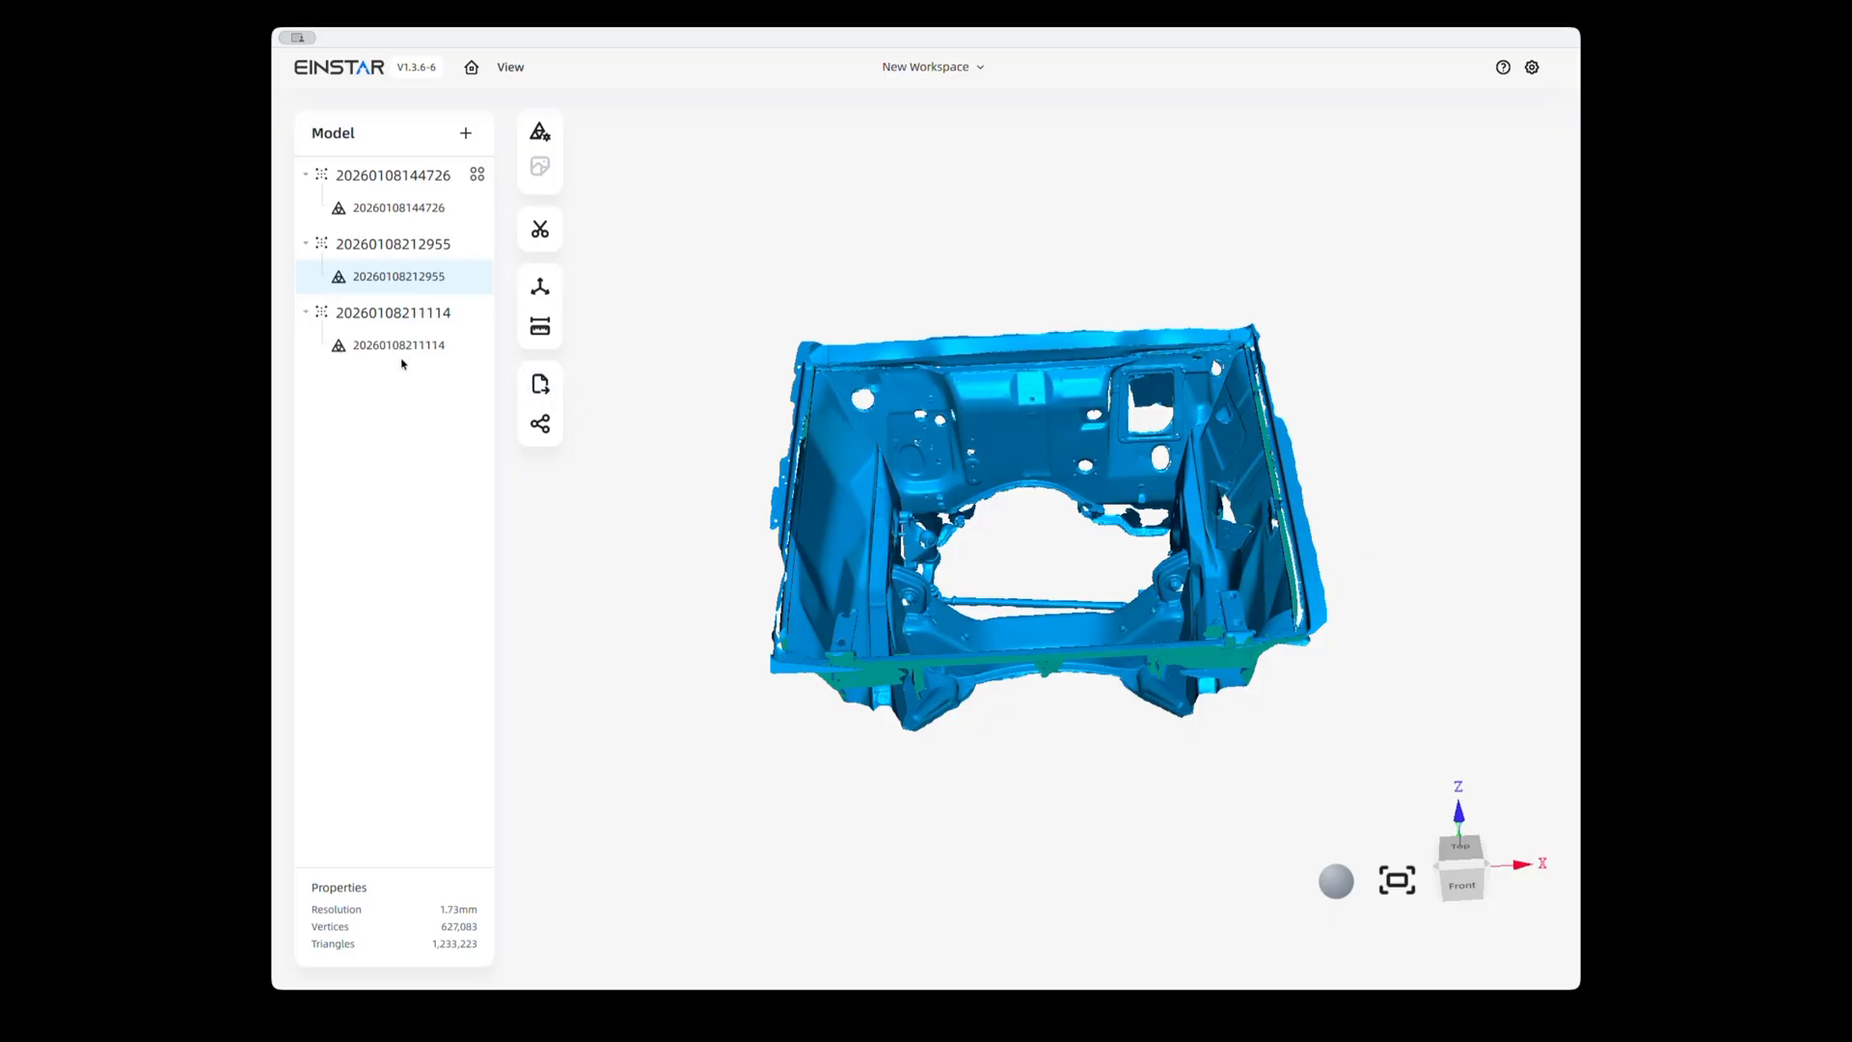
click(397, 343)
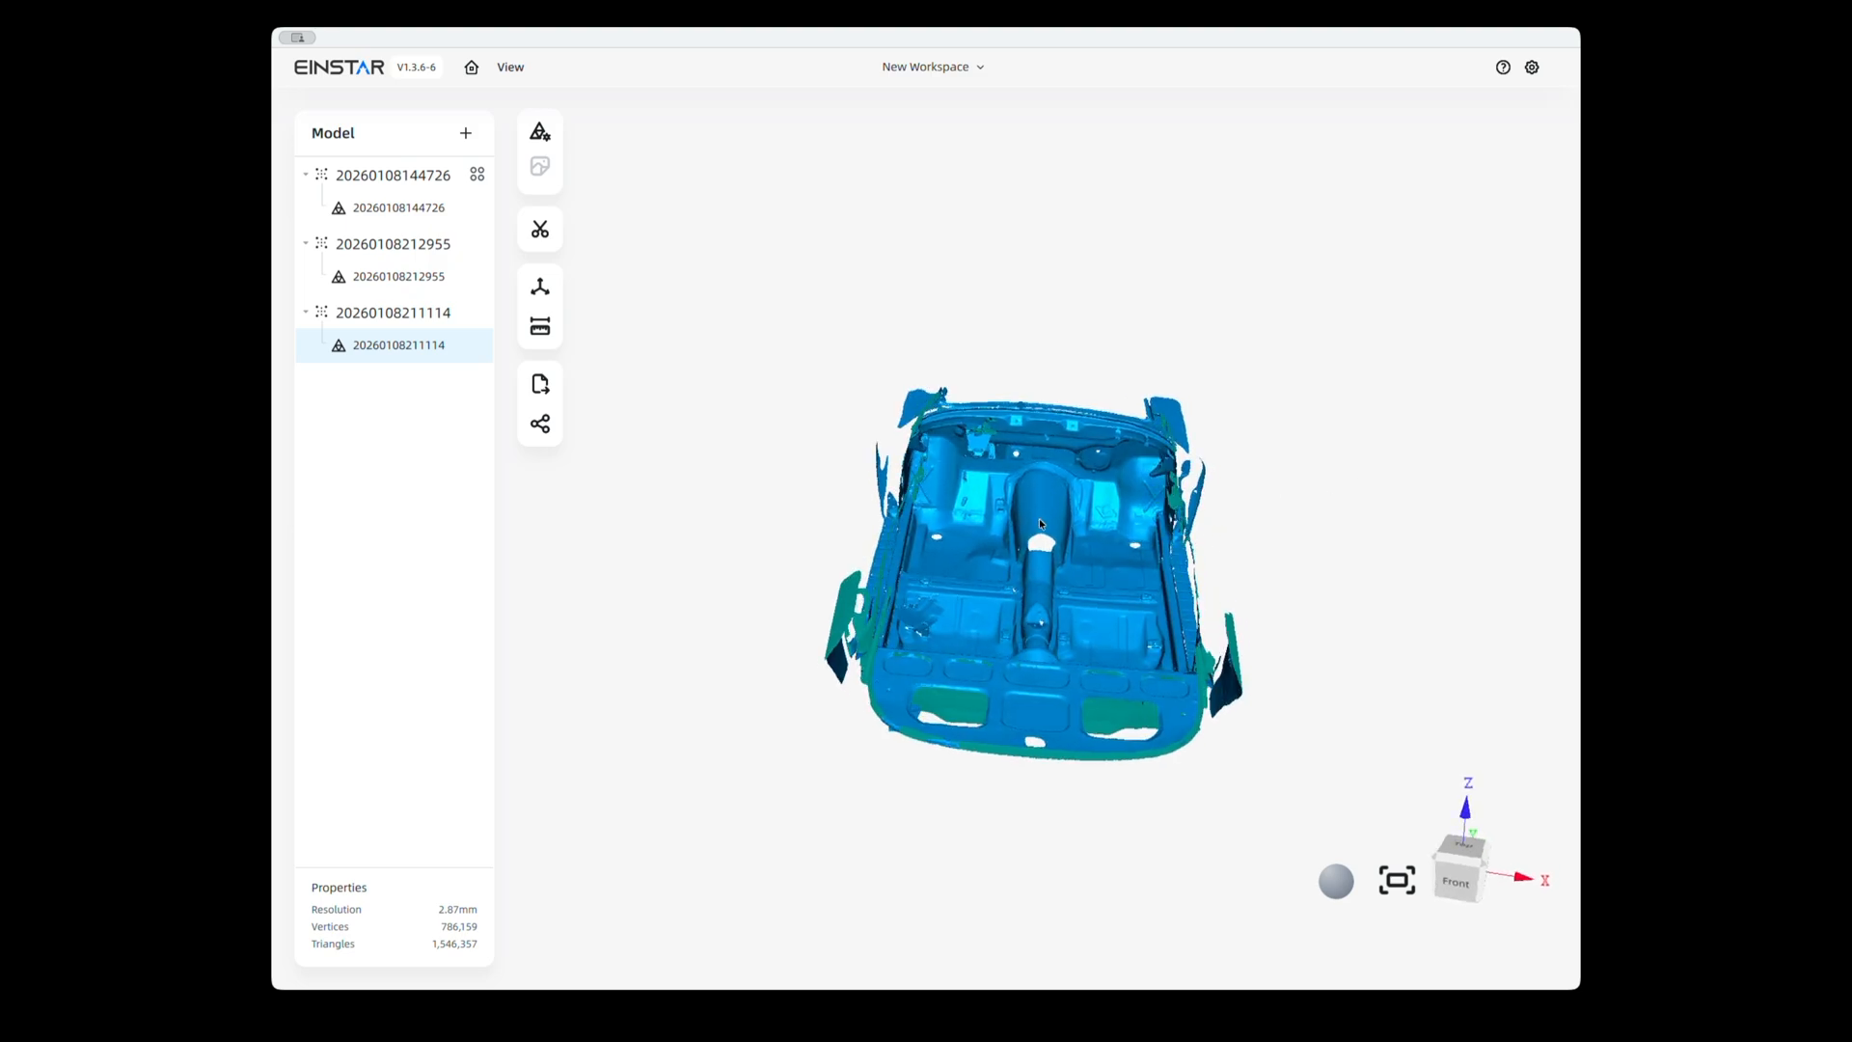
mouse_move(981, 677)
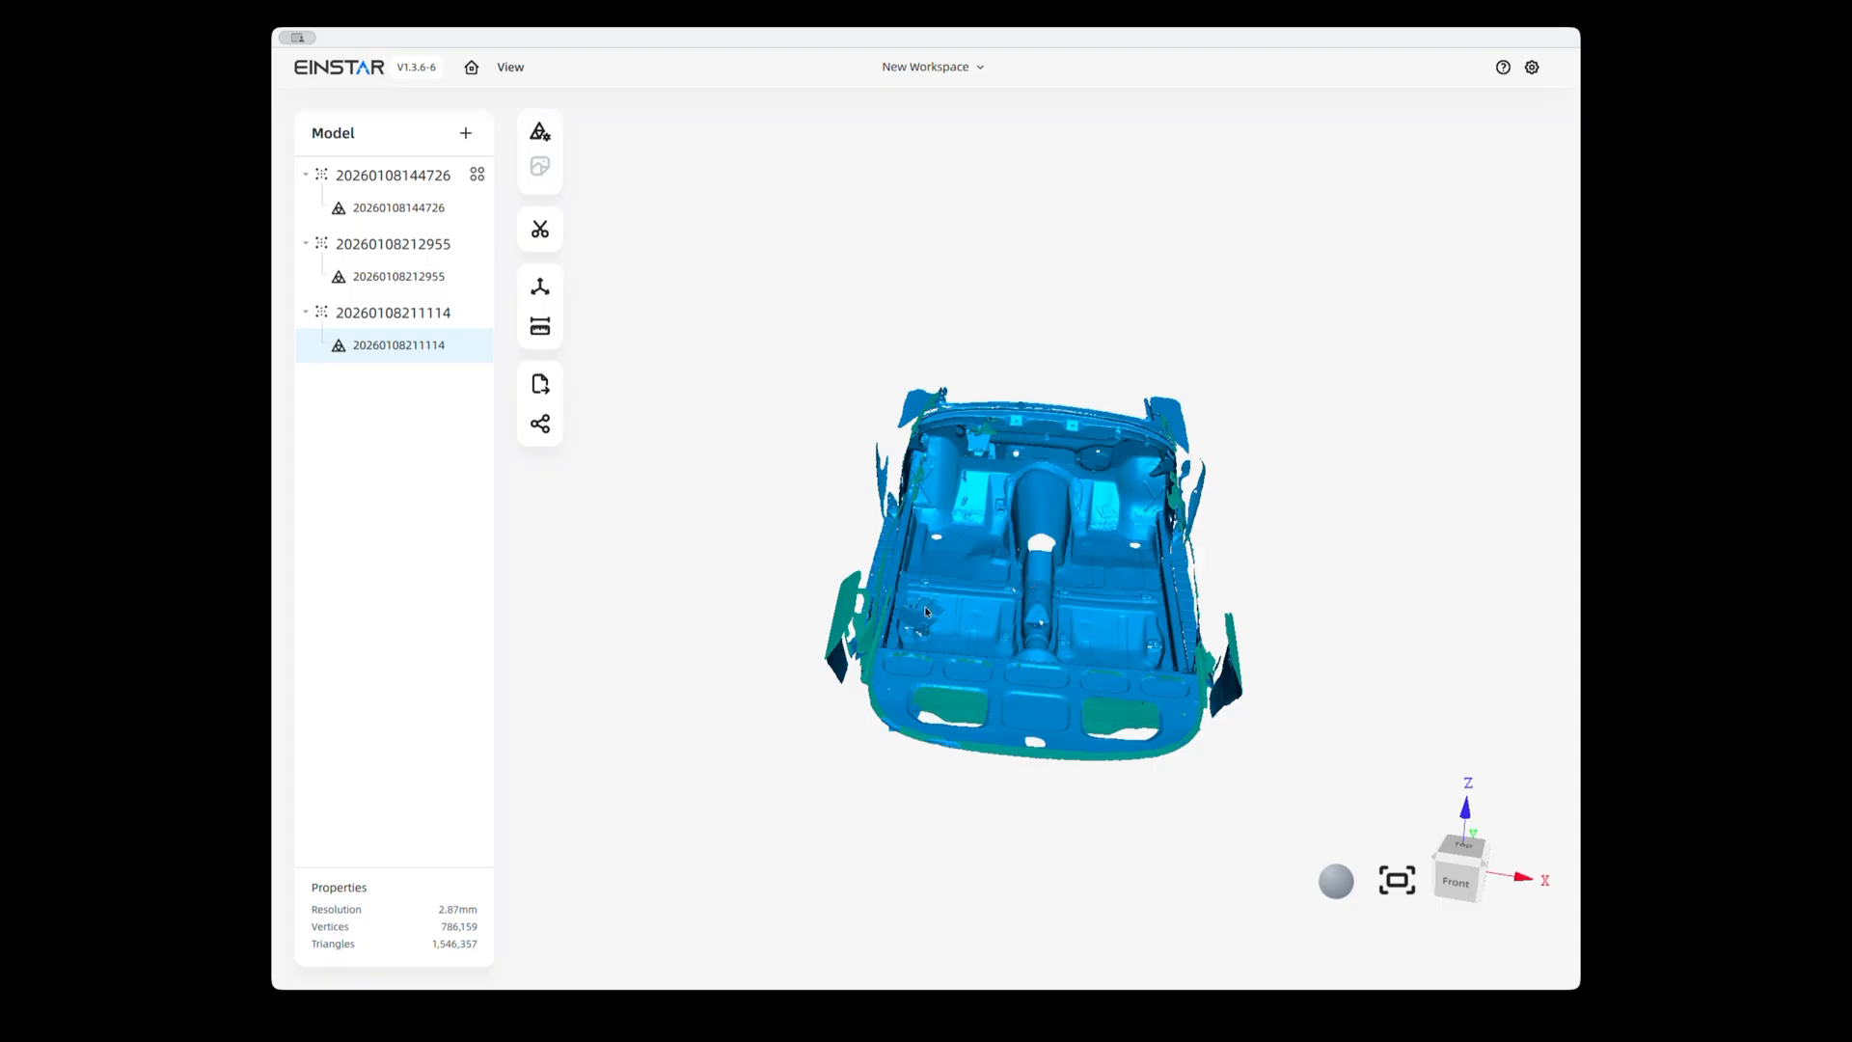
mouse_move(1044, 492)
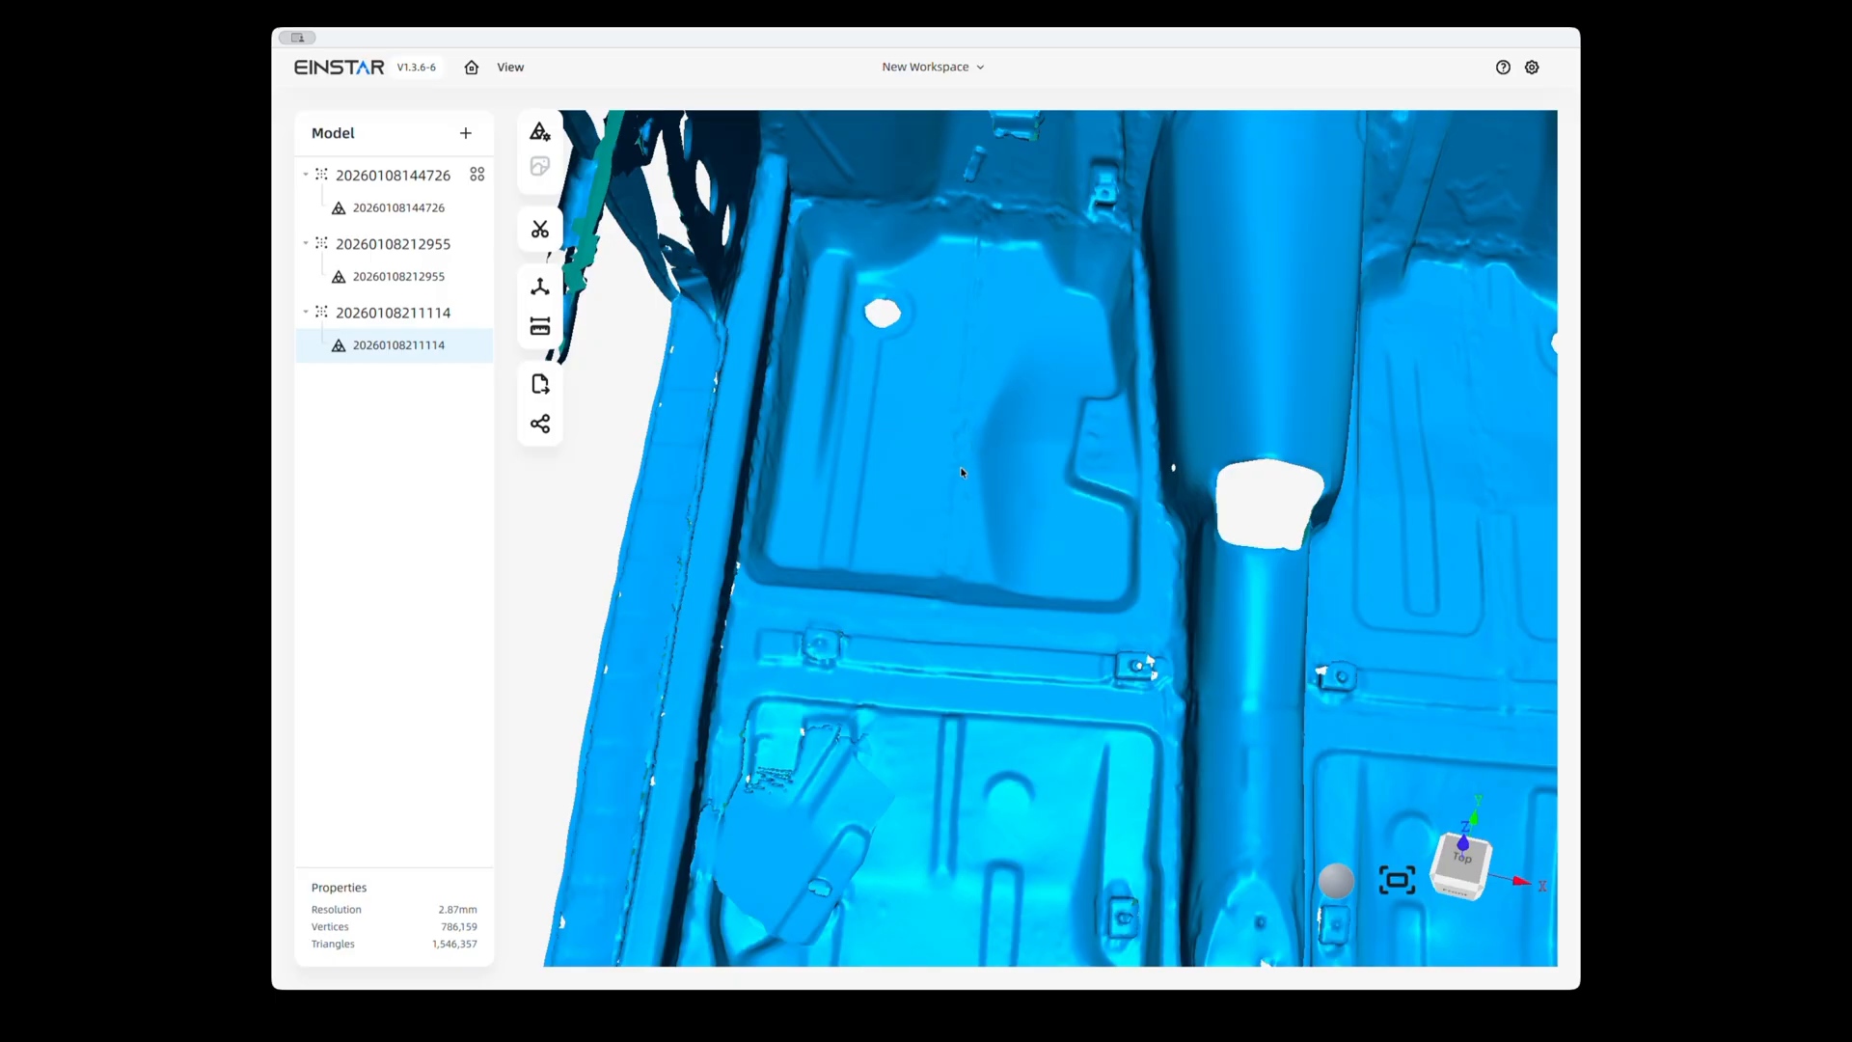
mouse_move(1156, 278)
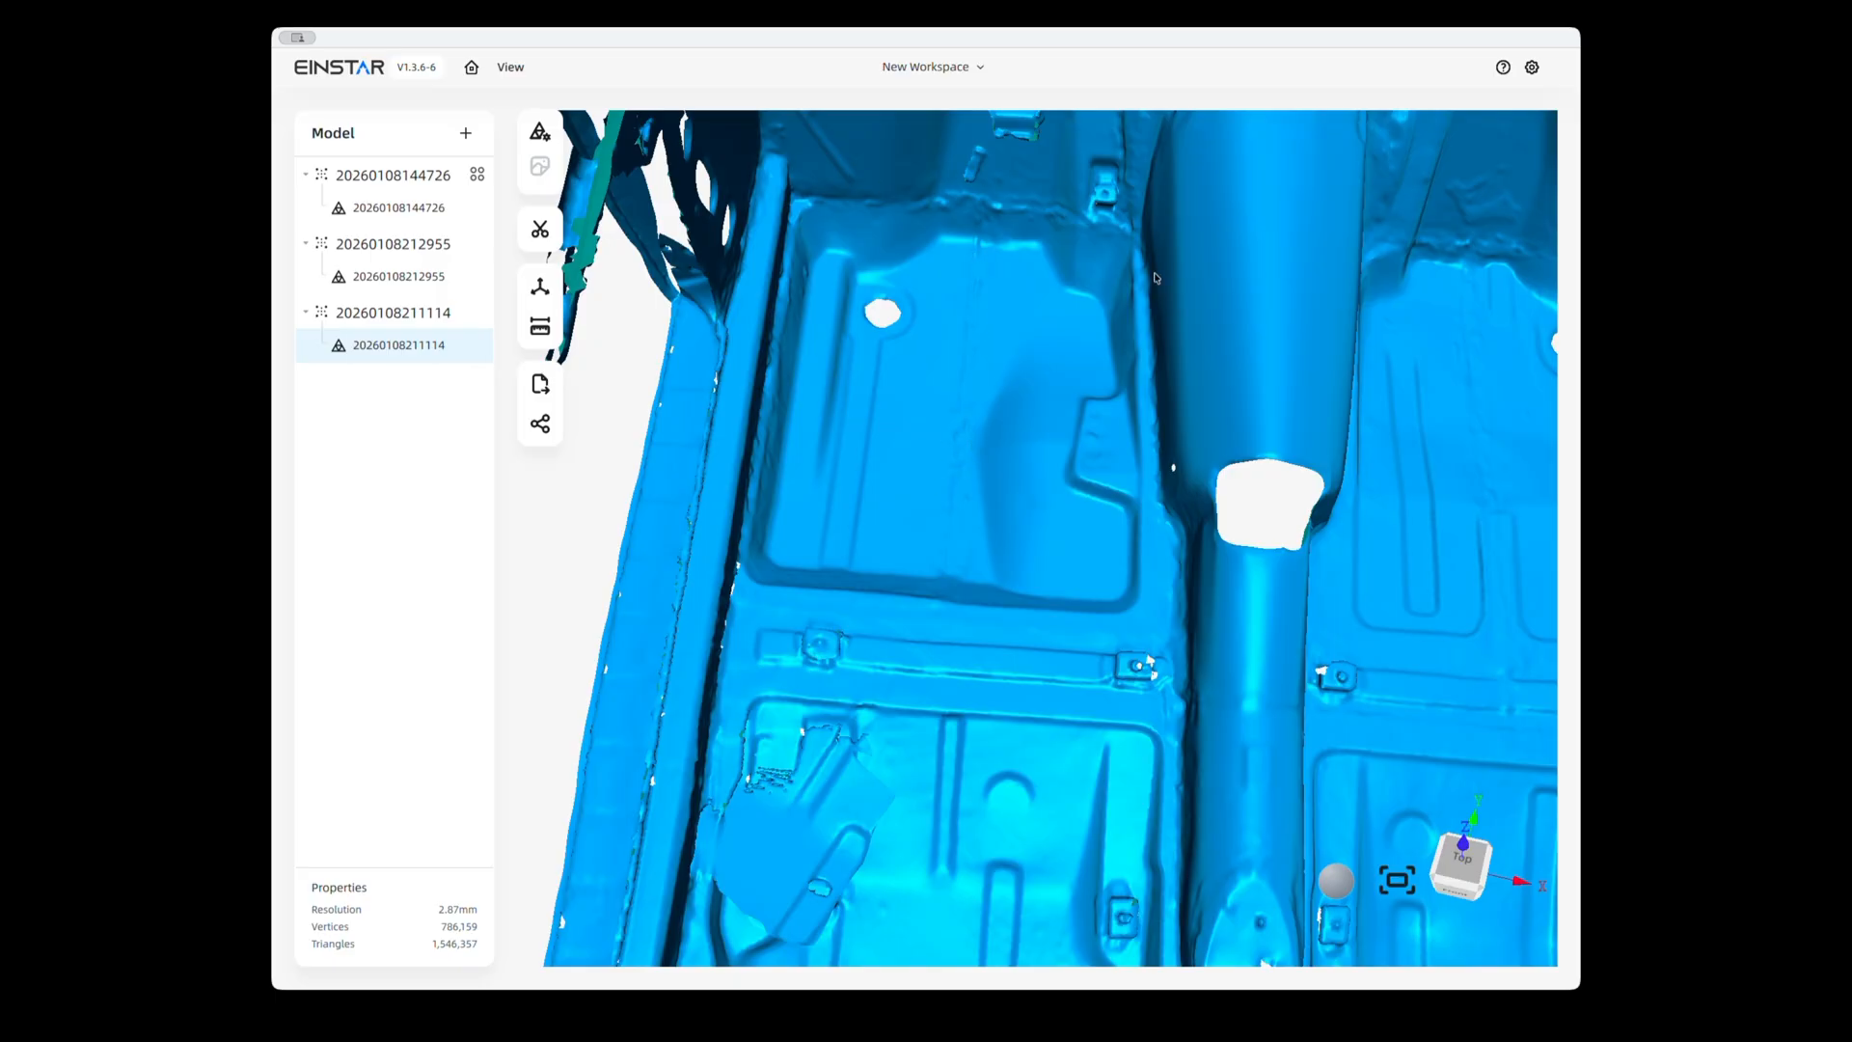
mouse_move(1133, 207)
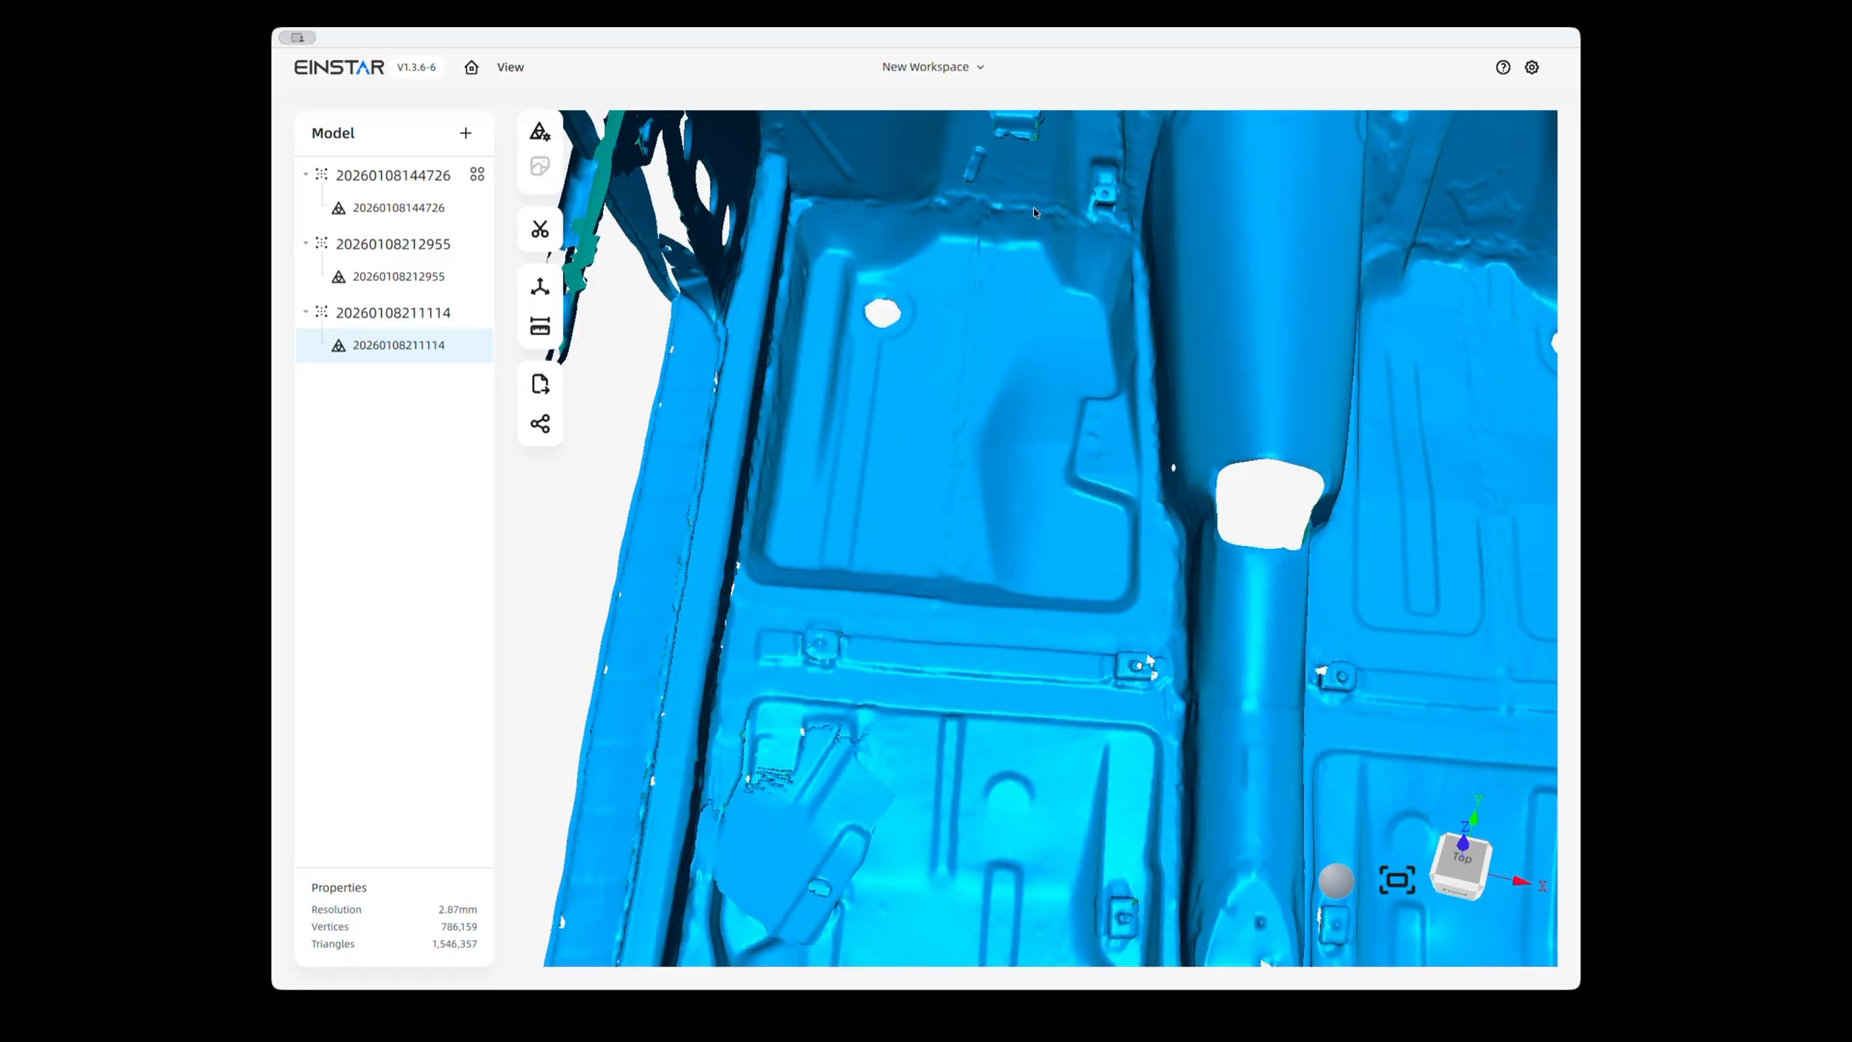
mouse_move(968, 260)
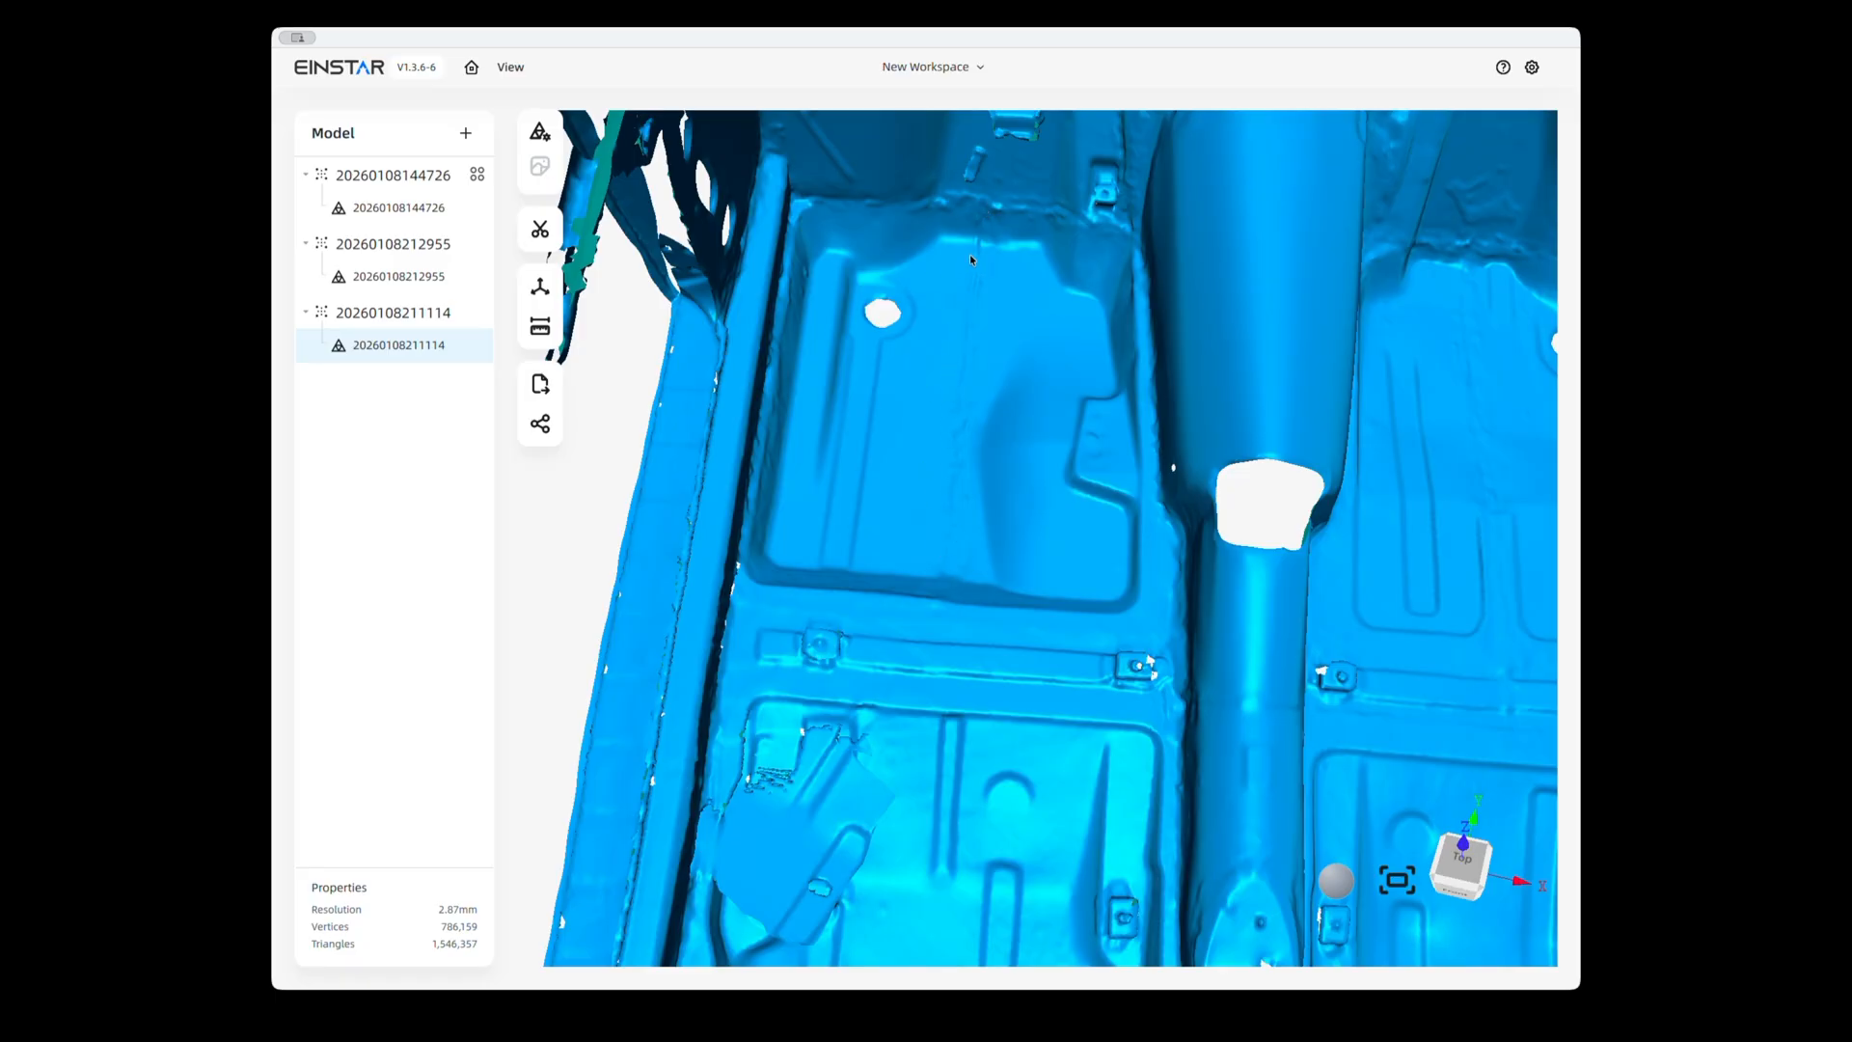
mouse_move(928, 193)
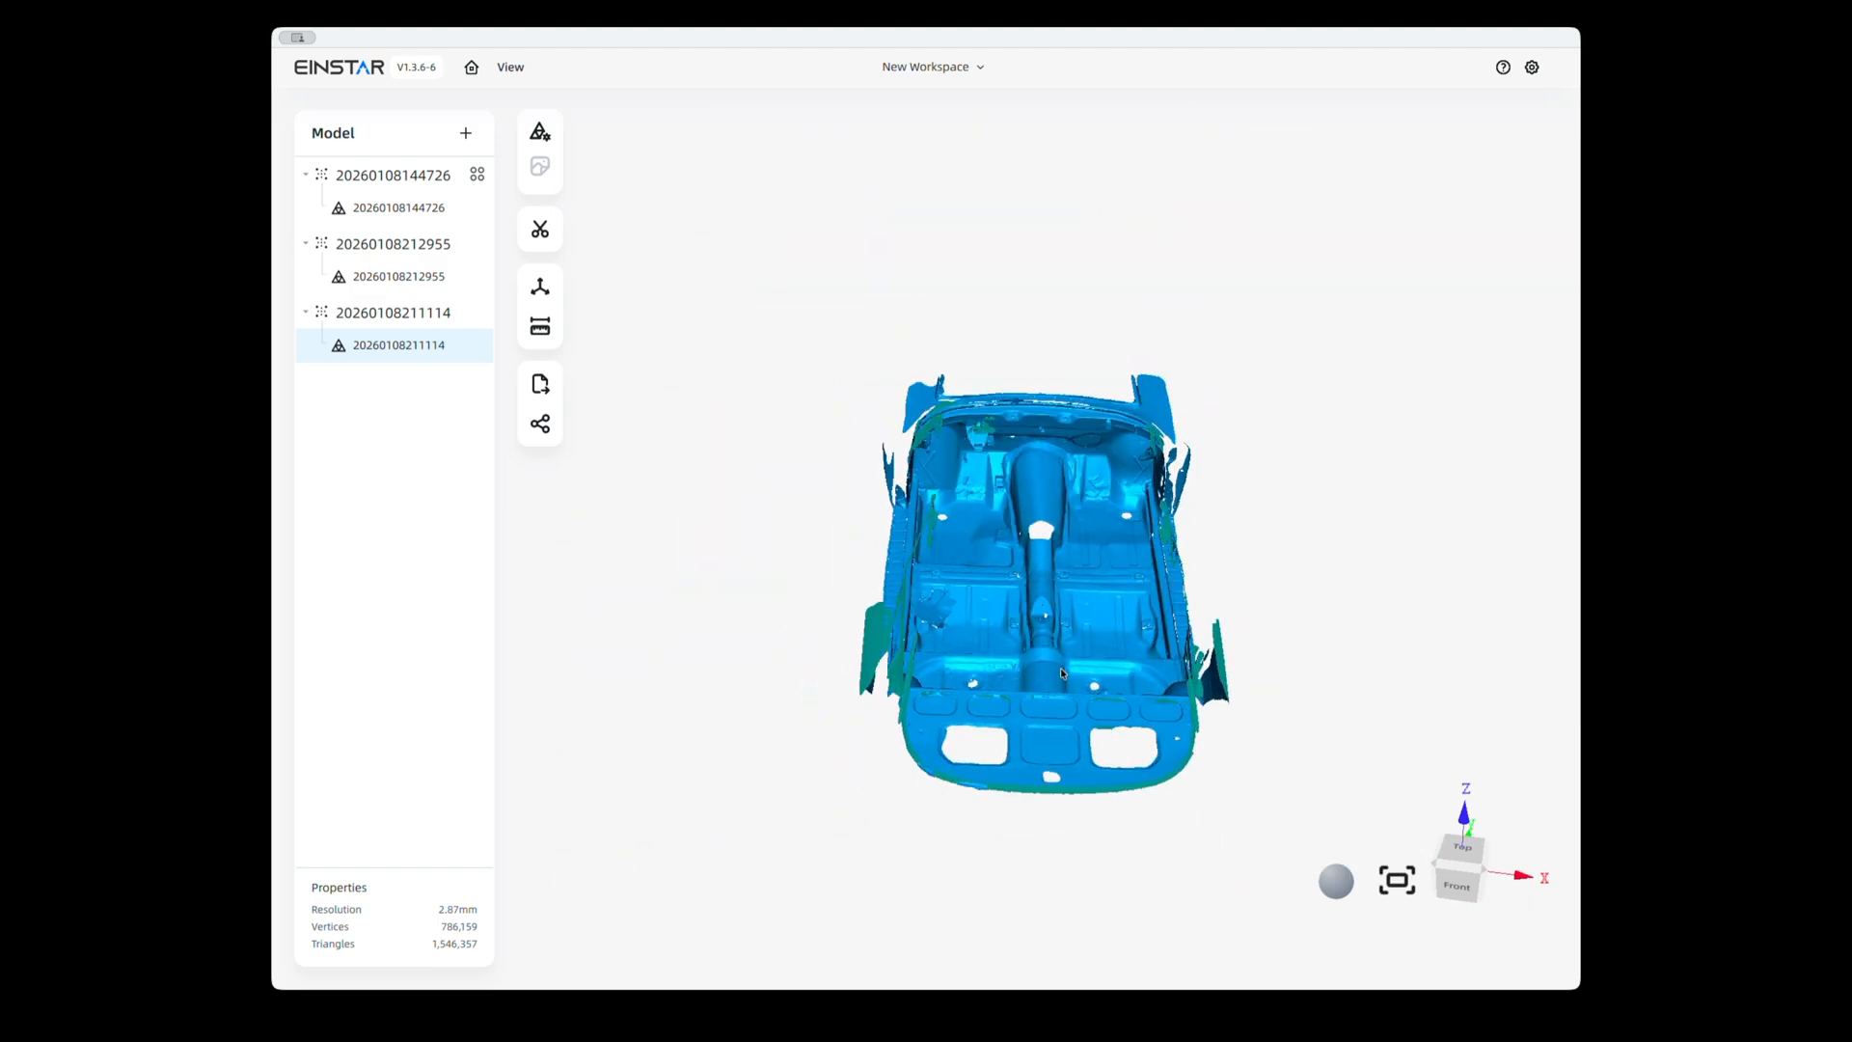
mouse_move(928, 714)
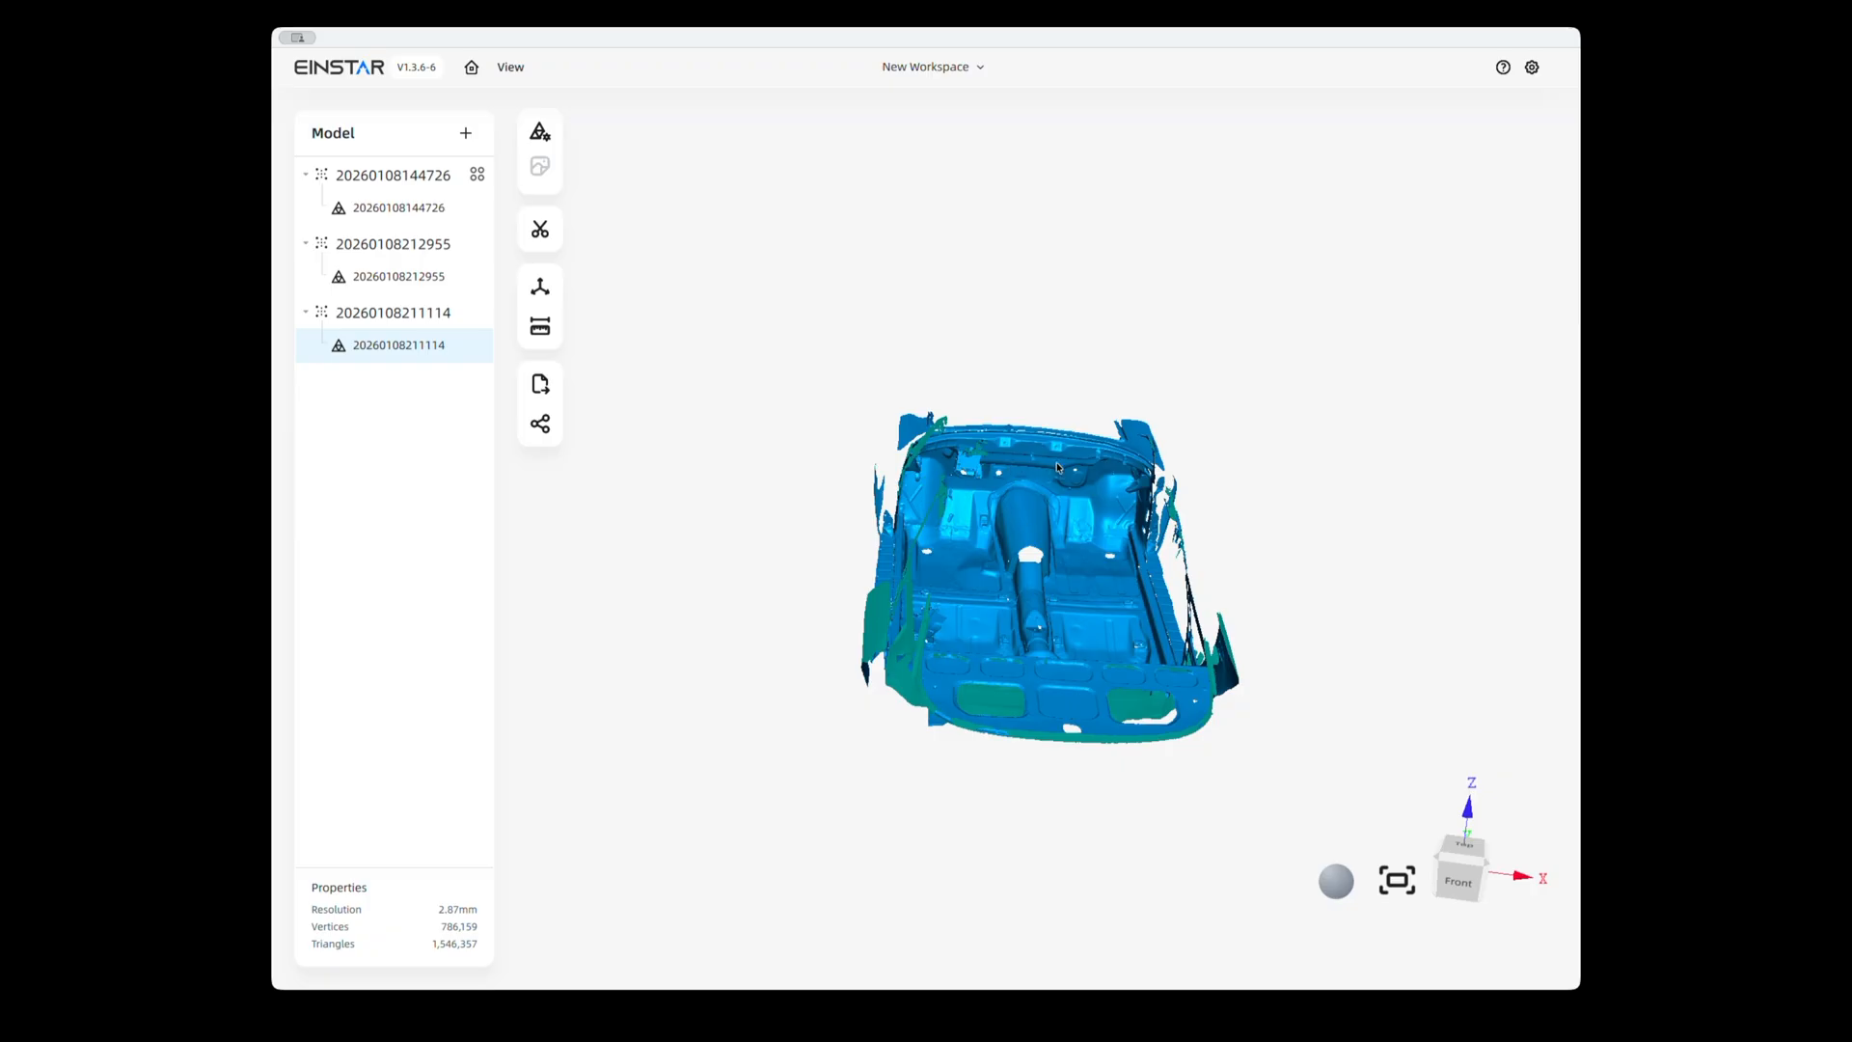
mouse_move(942, 587)
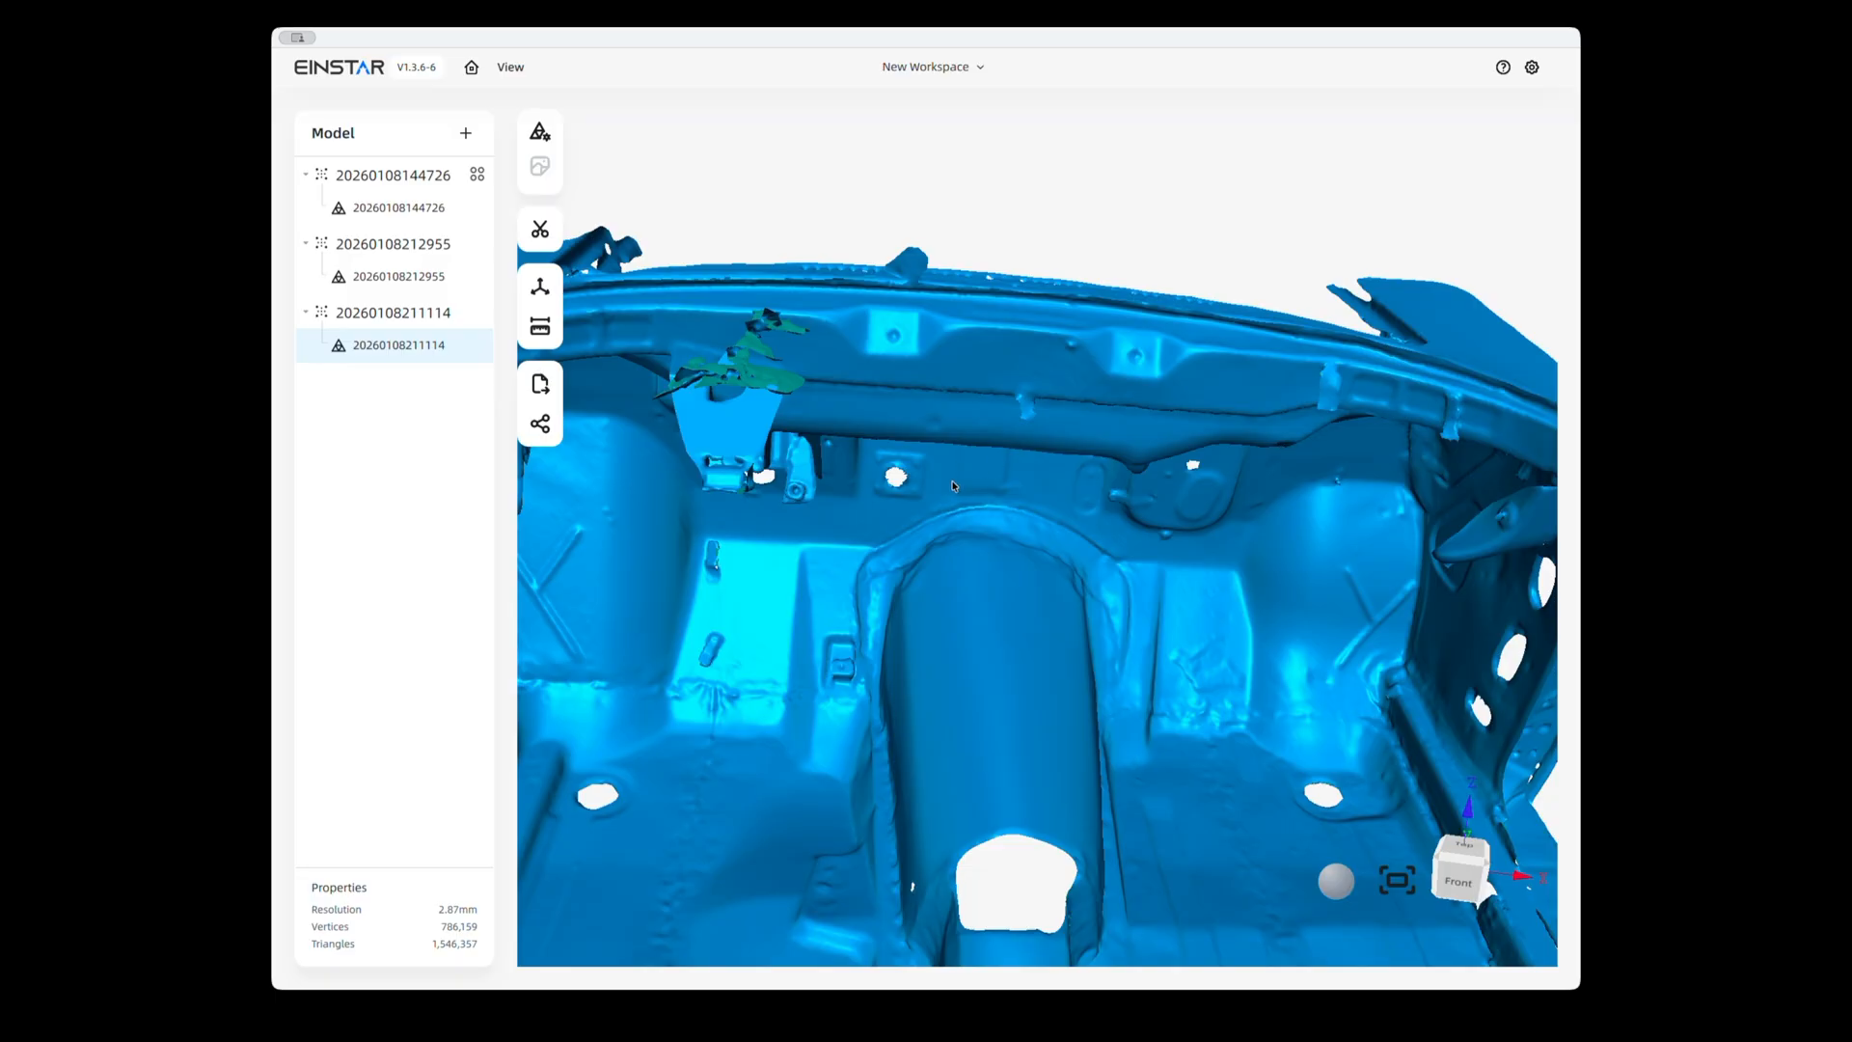
mouse_move(1178, 508)
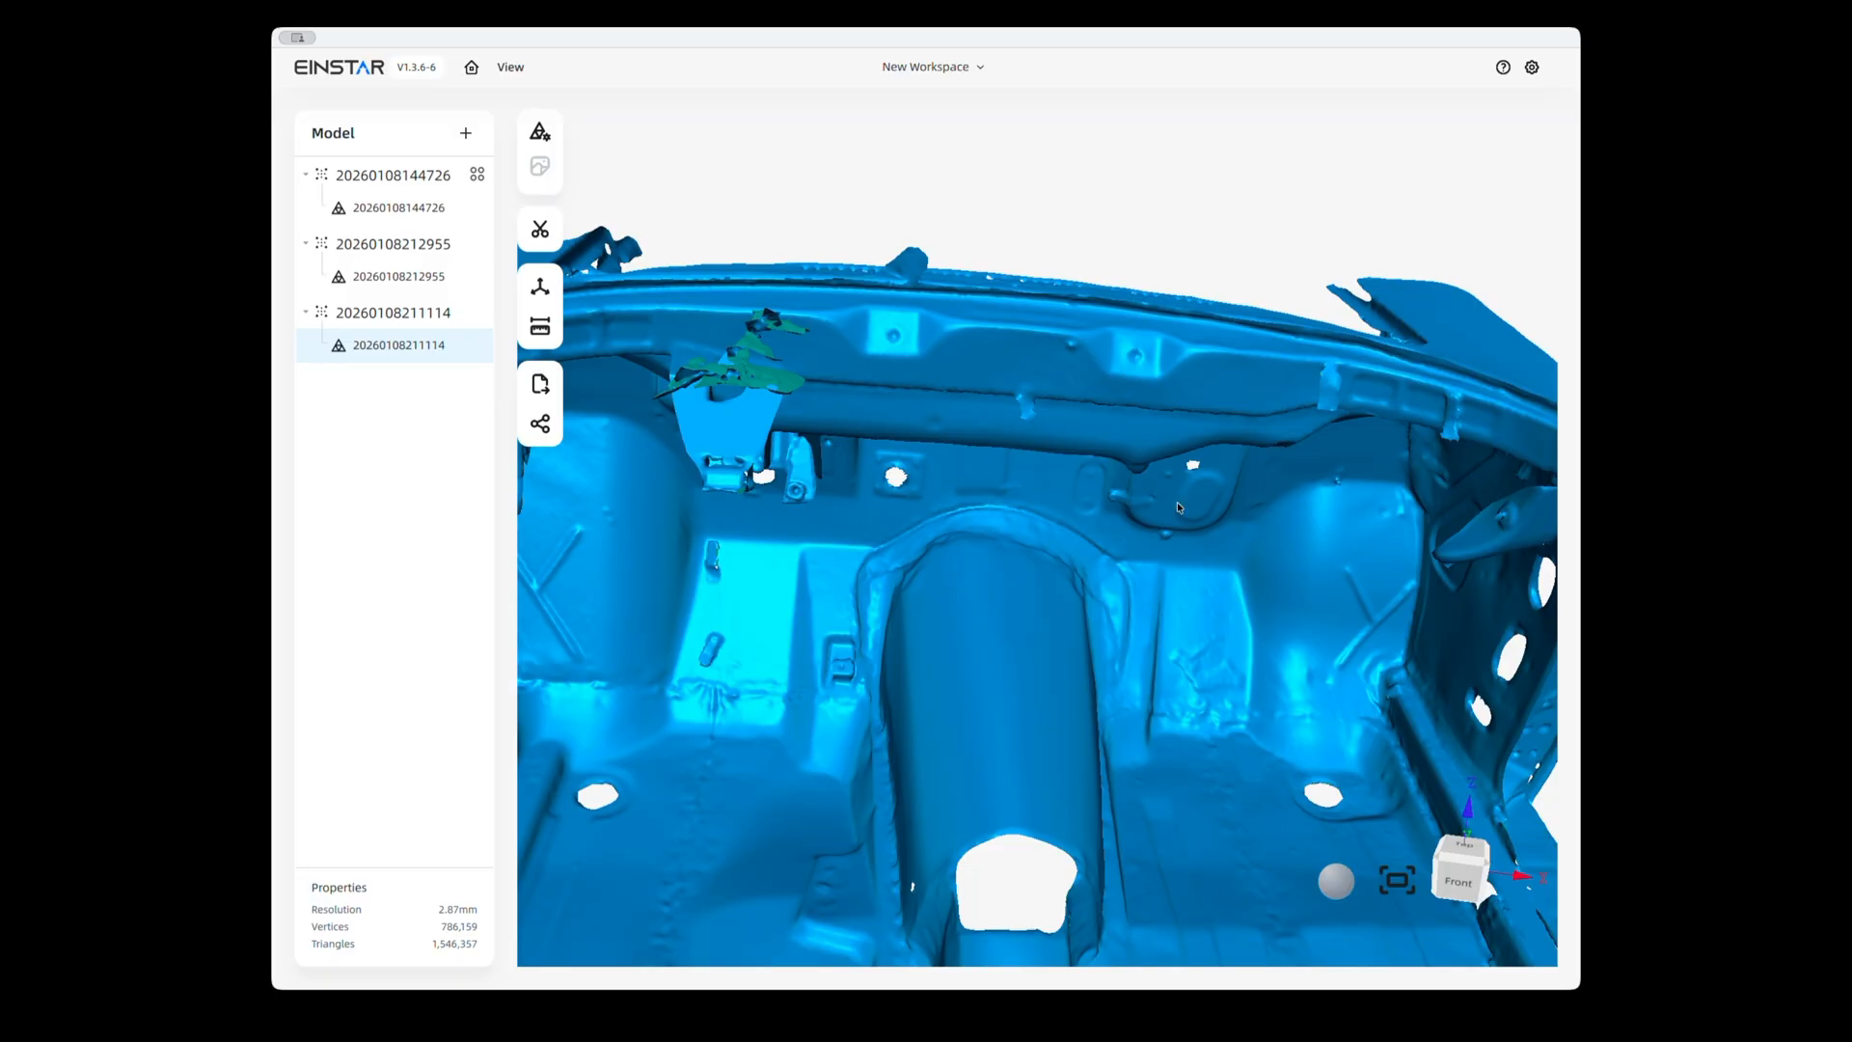
mouse_move(1044, 434)
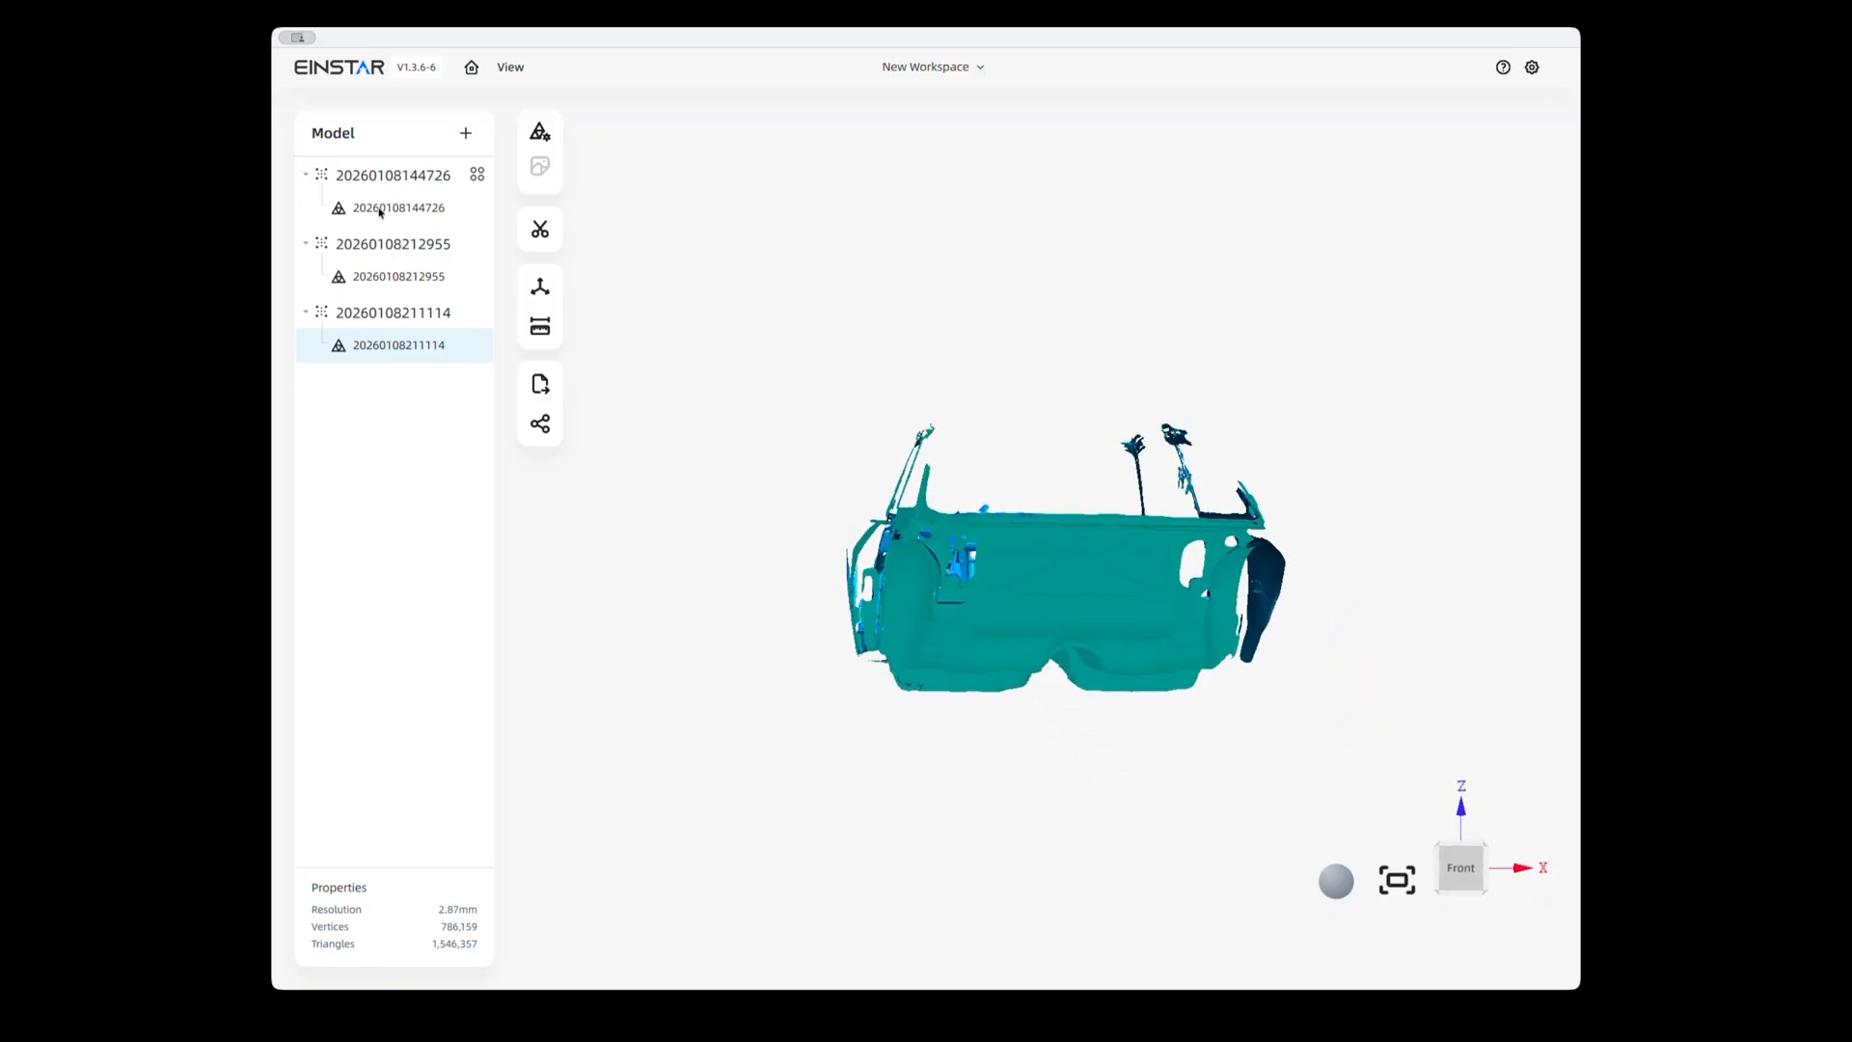
click(399, 207)
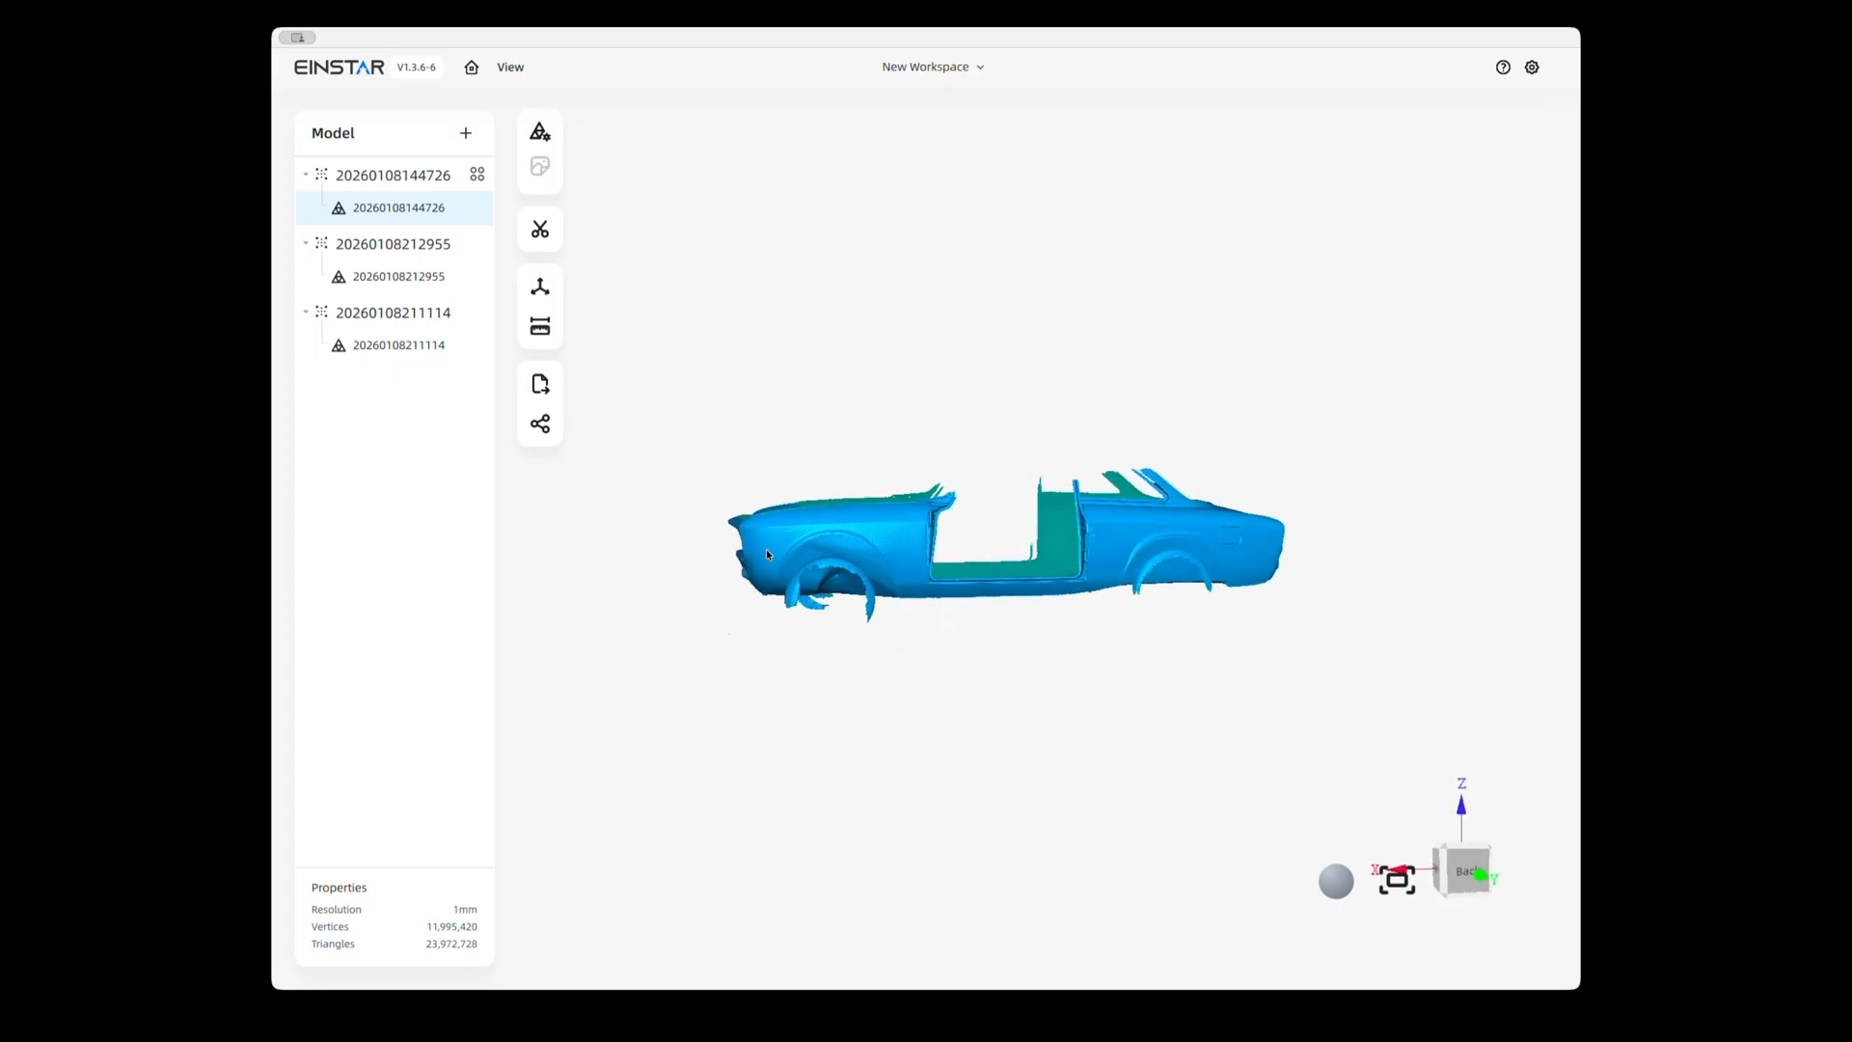
mouse_move(869, 553)
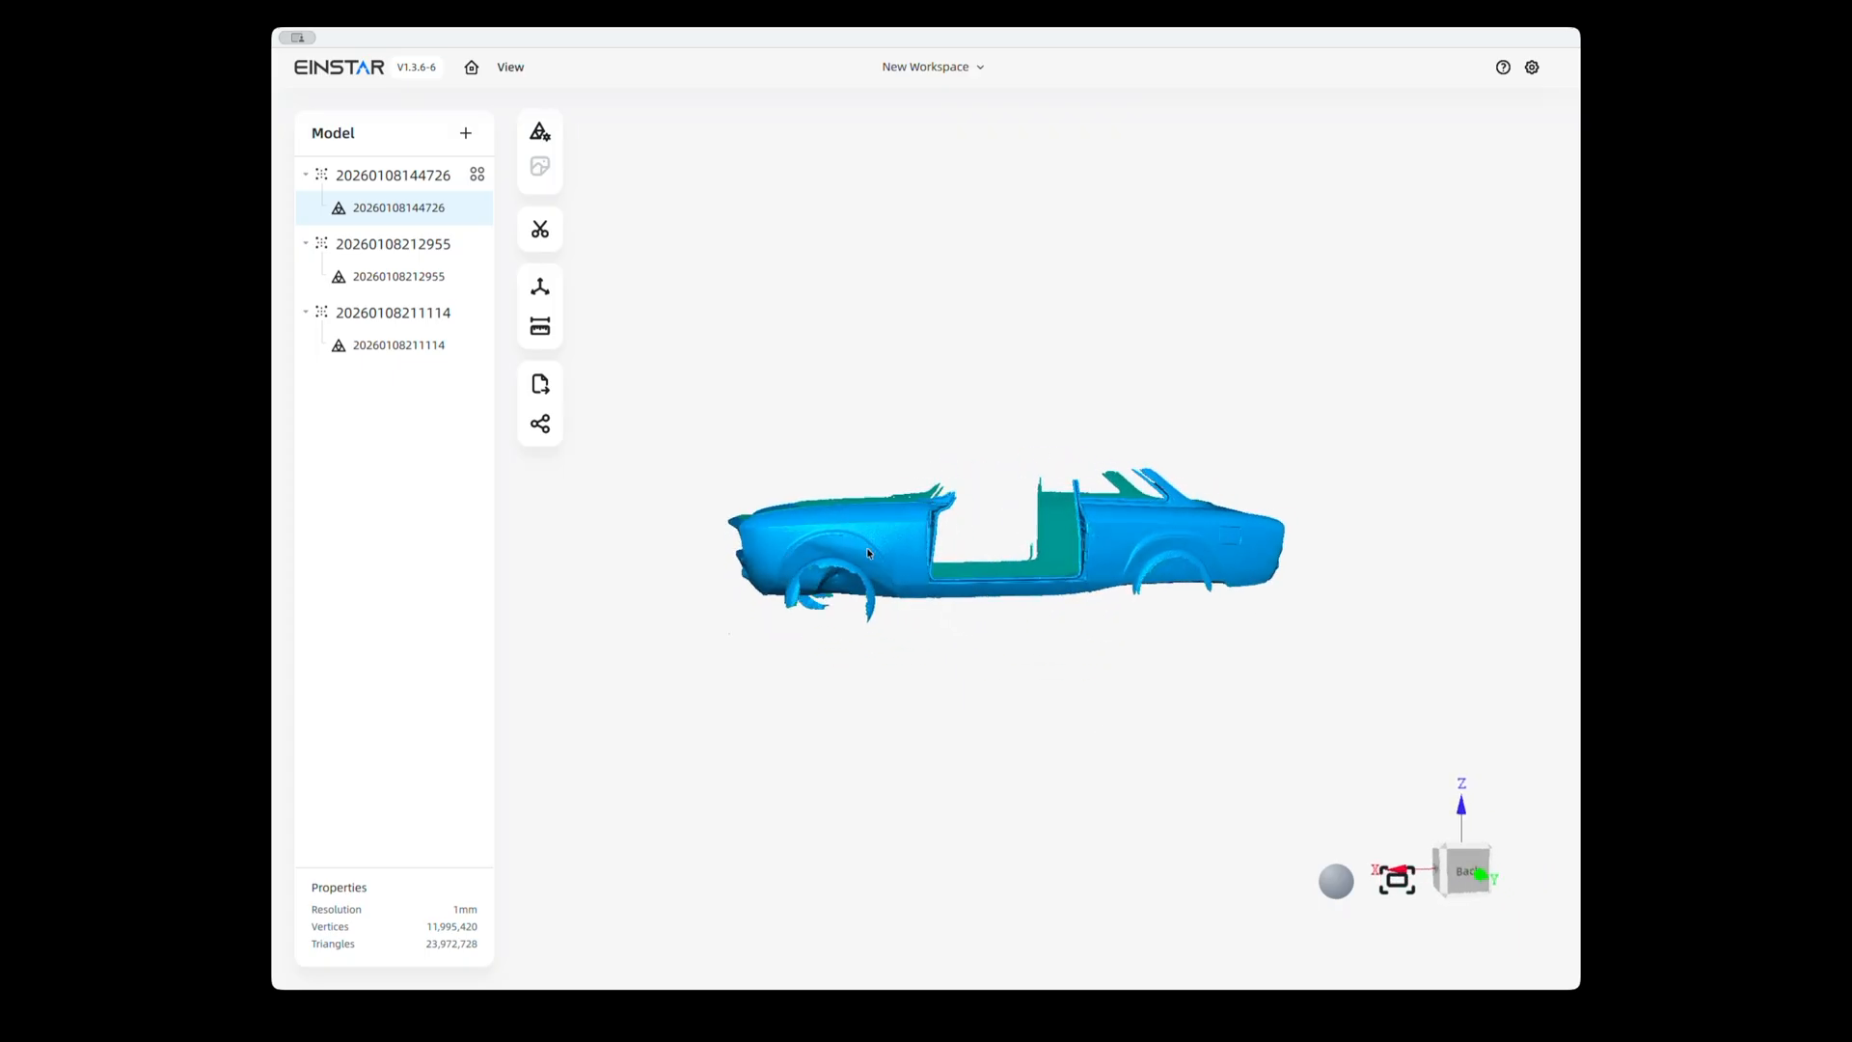